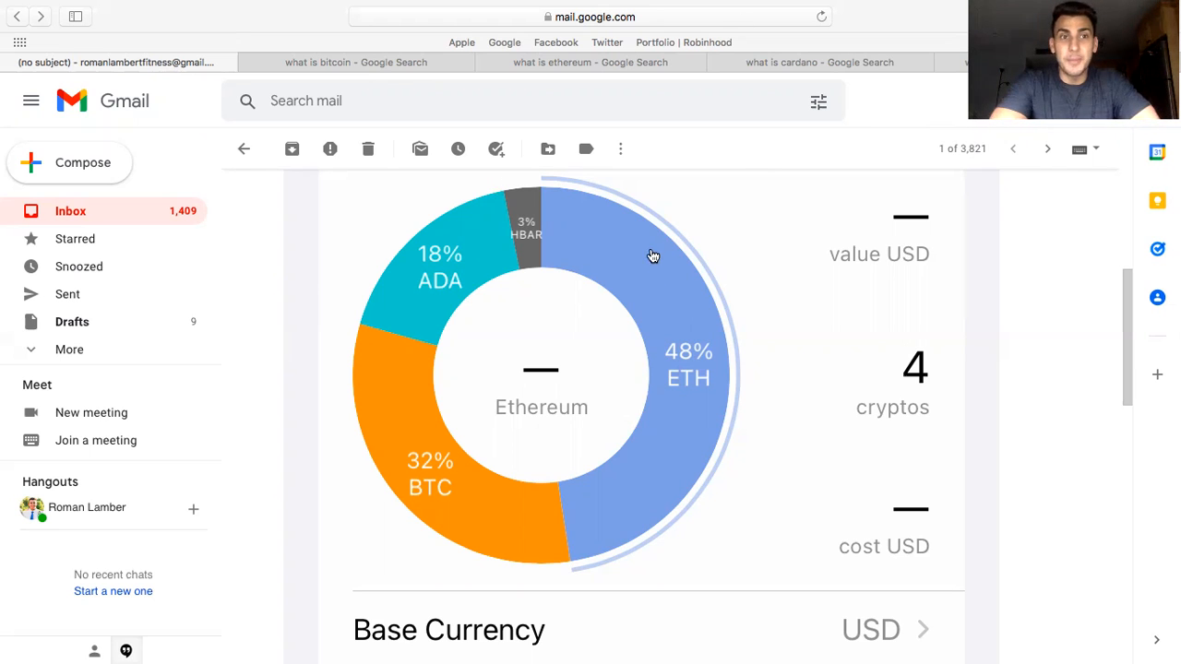
{"action": "mouse_move", "coordinate": [587, 228]}
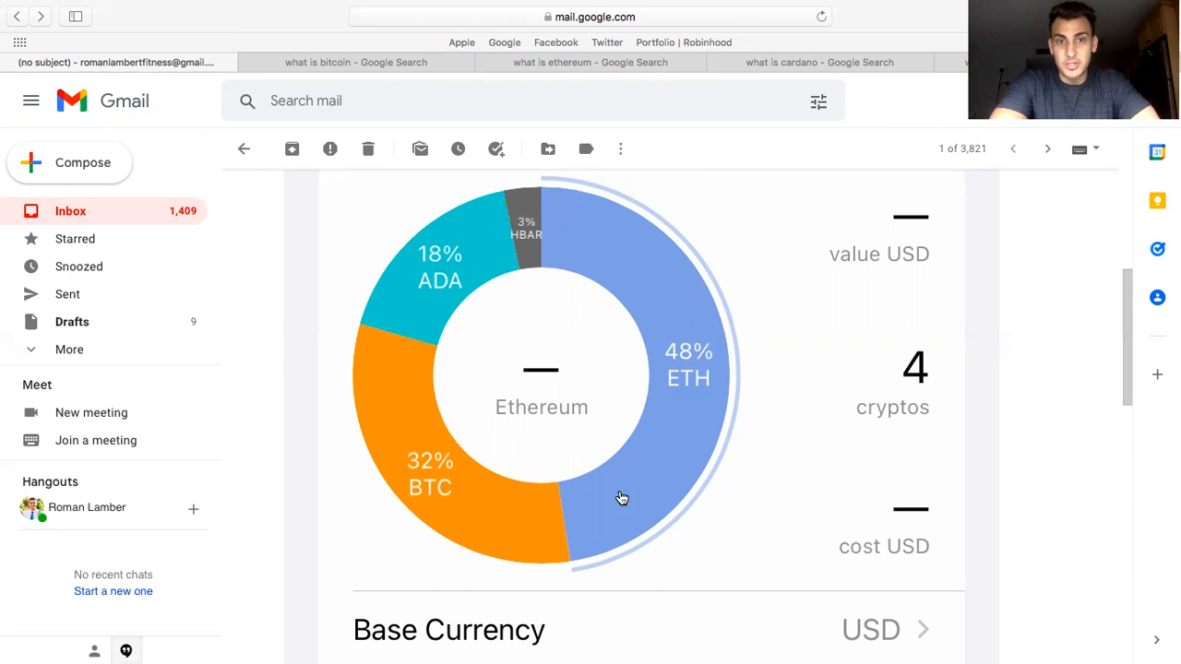
{"action": "mouse_move", "coordinate": [705, 280]}
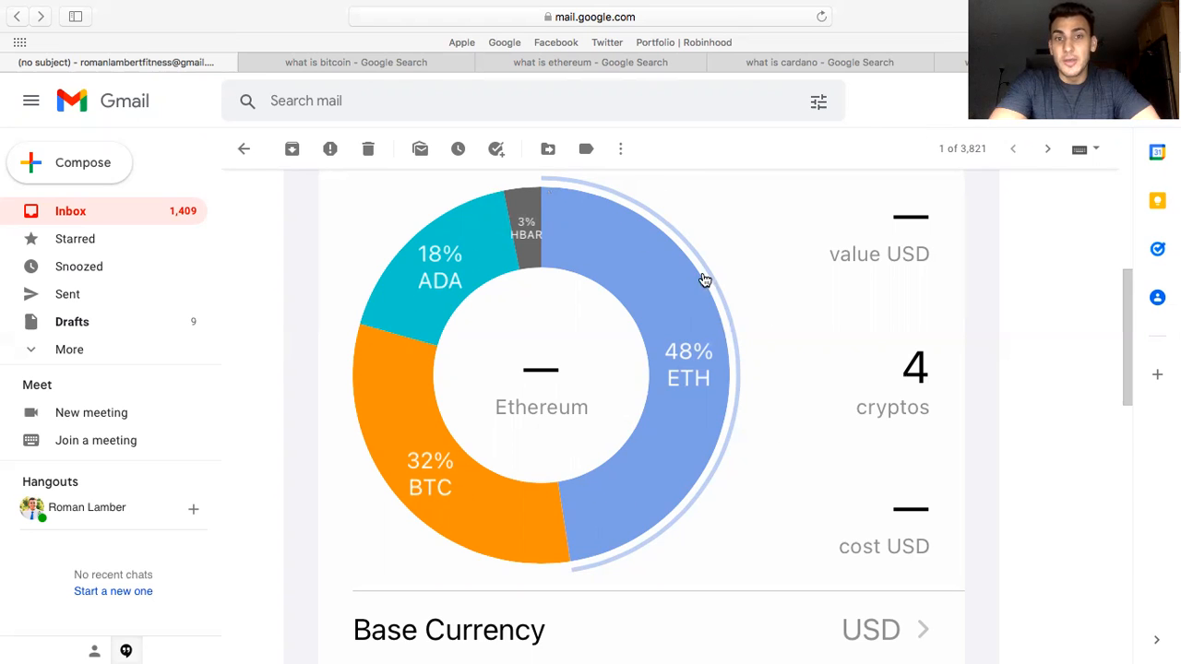
{"action": "mouse_move", "coordinate": [737, 246]}
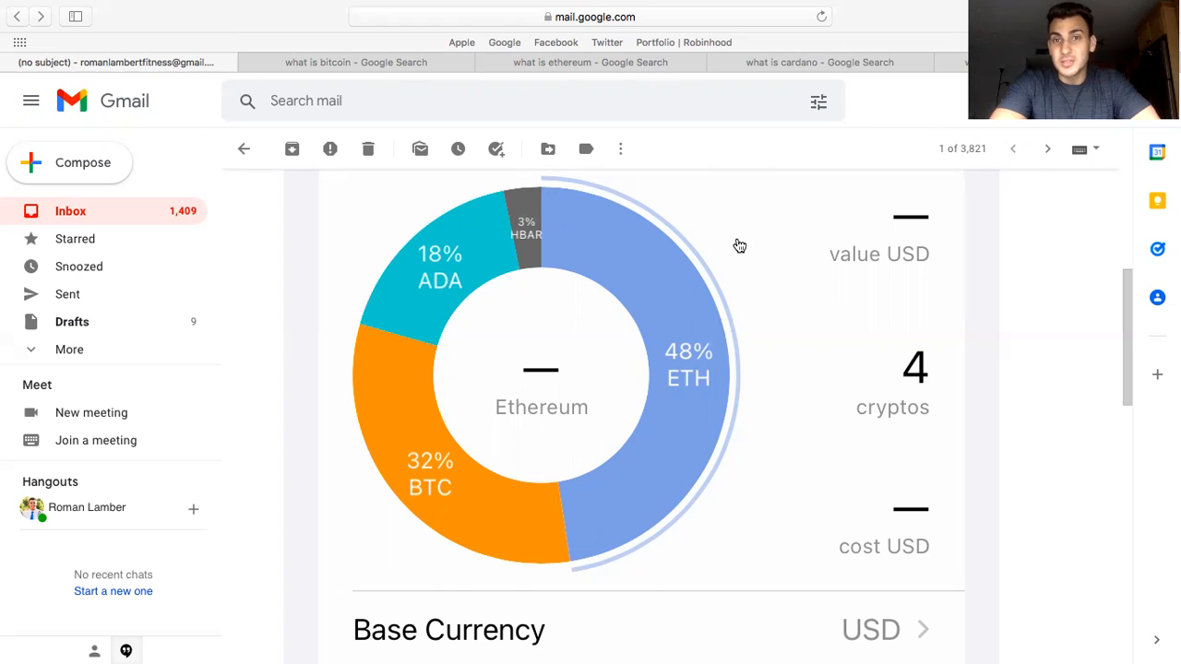
{"action": "mouse_move", "coordinate": [671, 330]}
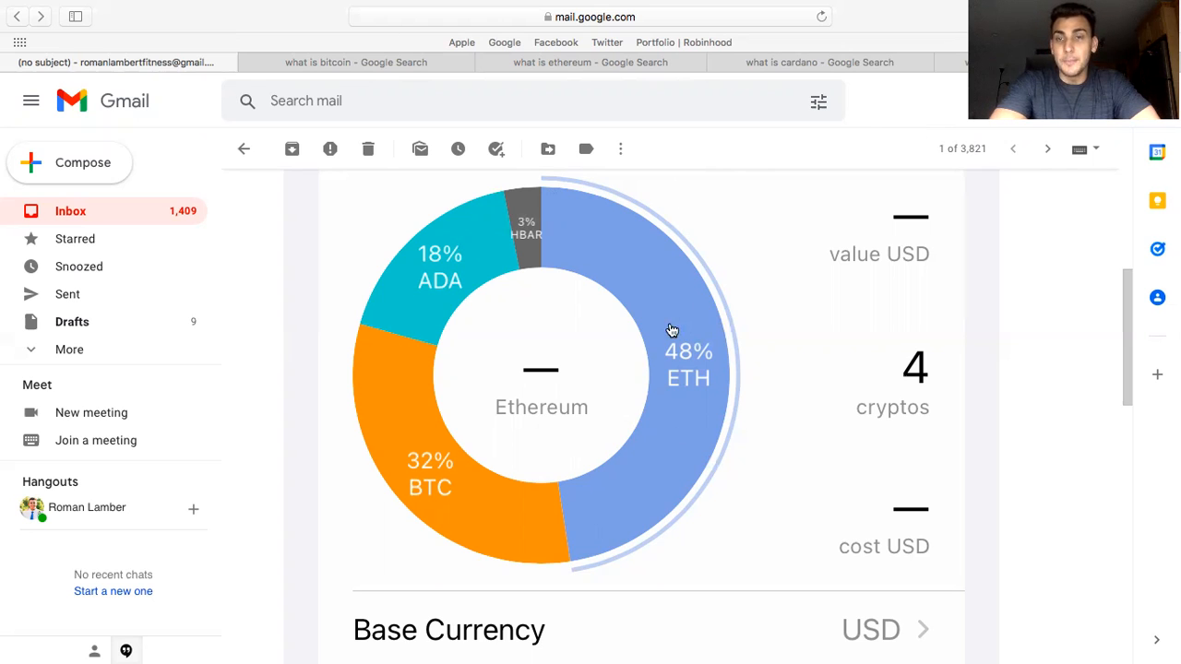
{"action": "mouse_move", "coordinate": [710, 262]}
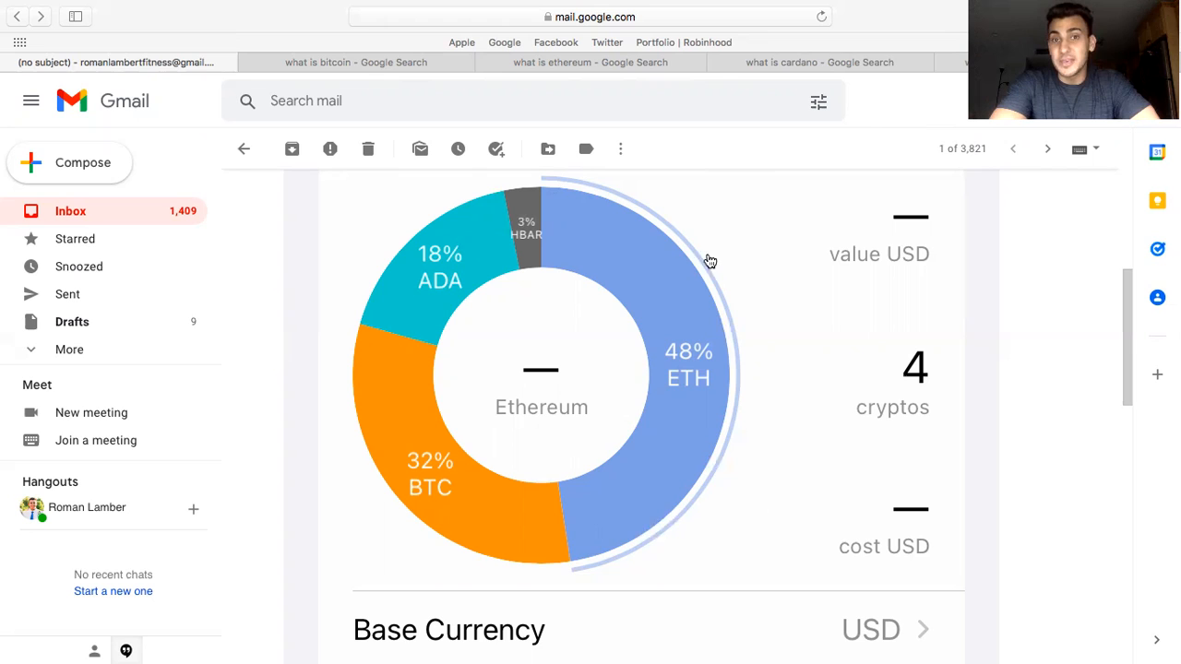
{"action": "mouse_move", "coordinate": [731, 279]}
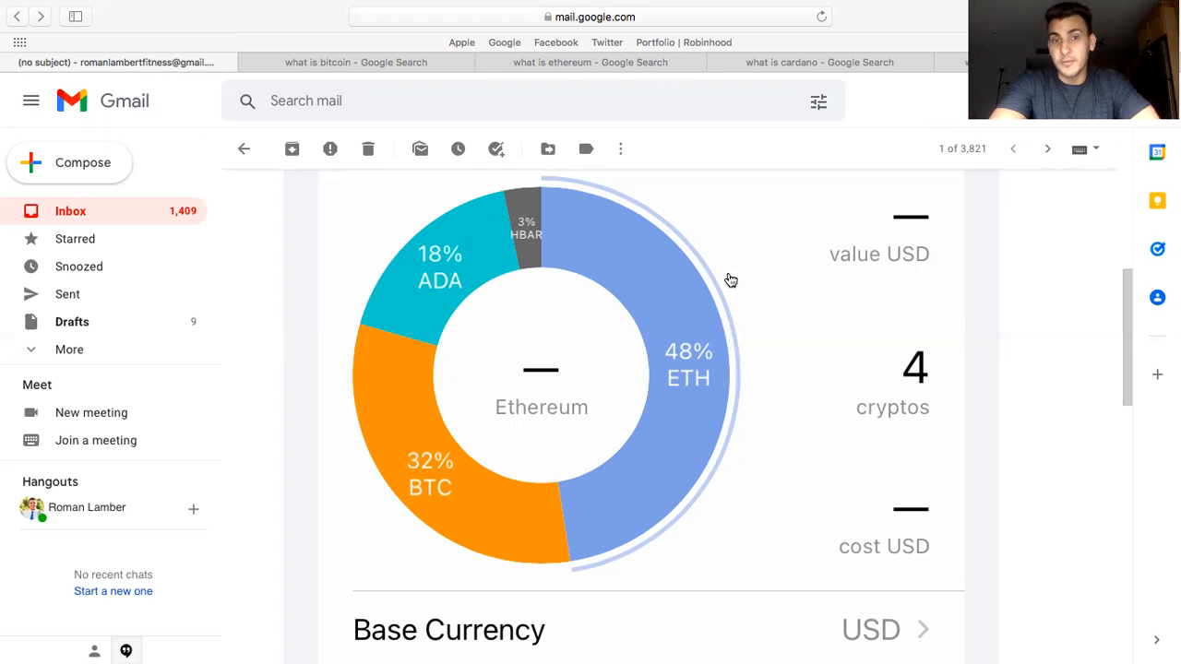
{"action": "mouse_move", "coordinate": [449, 300]}
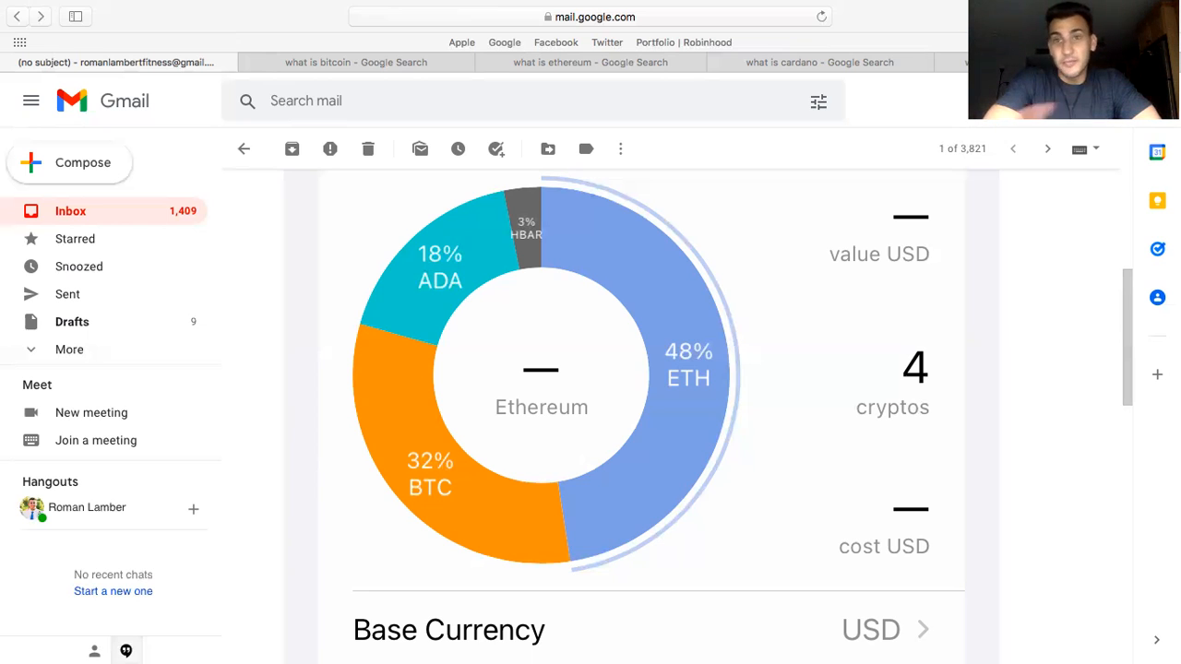
{"action": "mouse_move", "coordinate": [650, 278]}
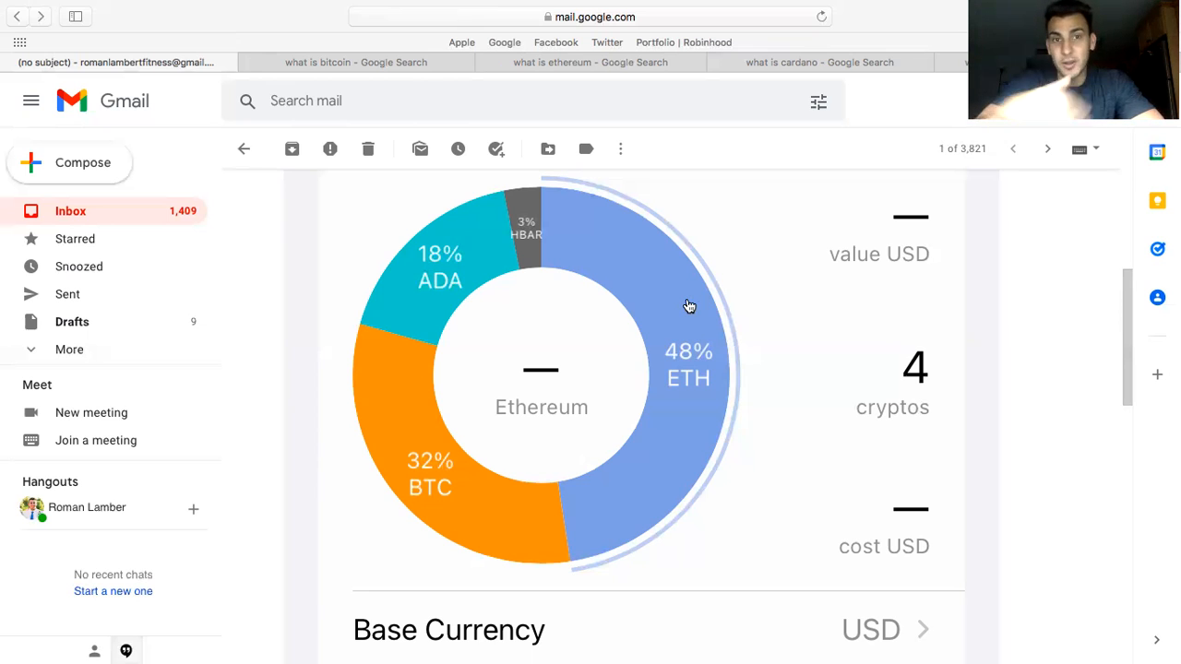
{"action": "mouse_move", "coordinate": [304, 456]}
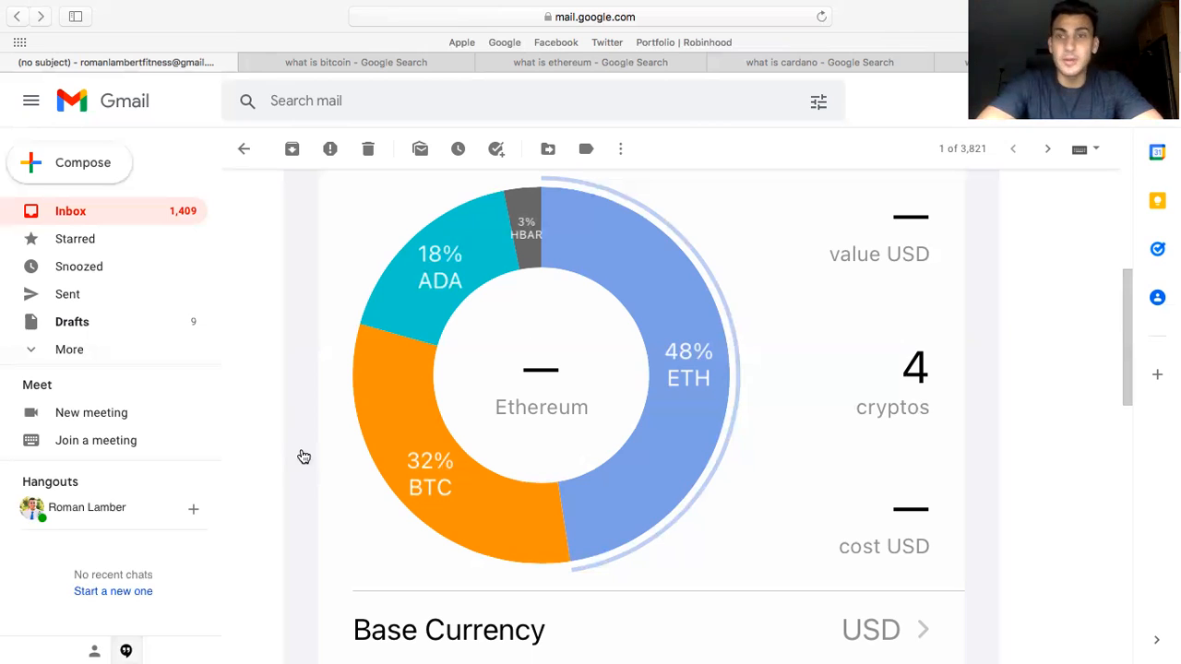
{"action": "mouse_move", "coordinate": [469, 496]}
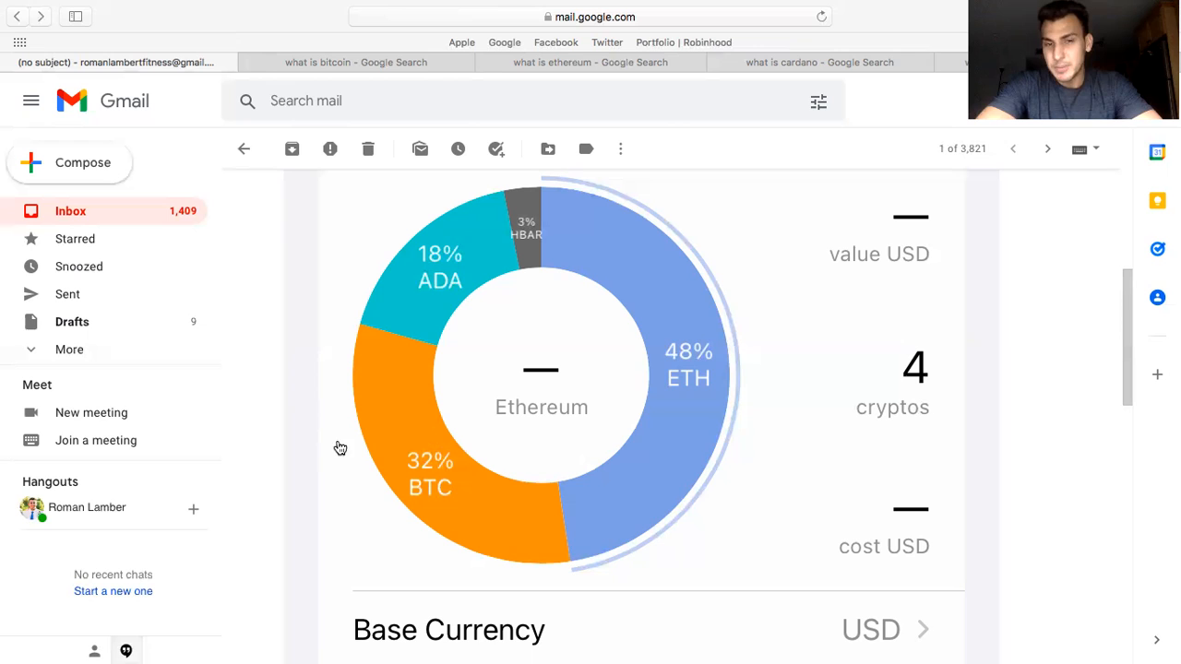
{"action": "mouse_move", "coordinate": [530, 243]}
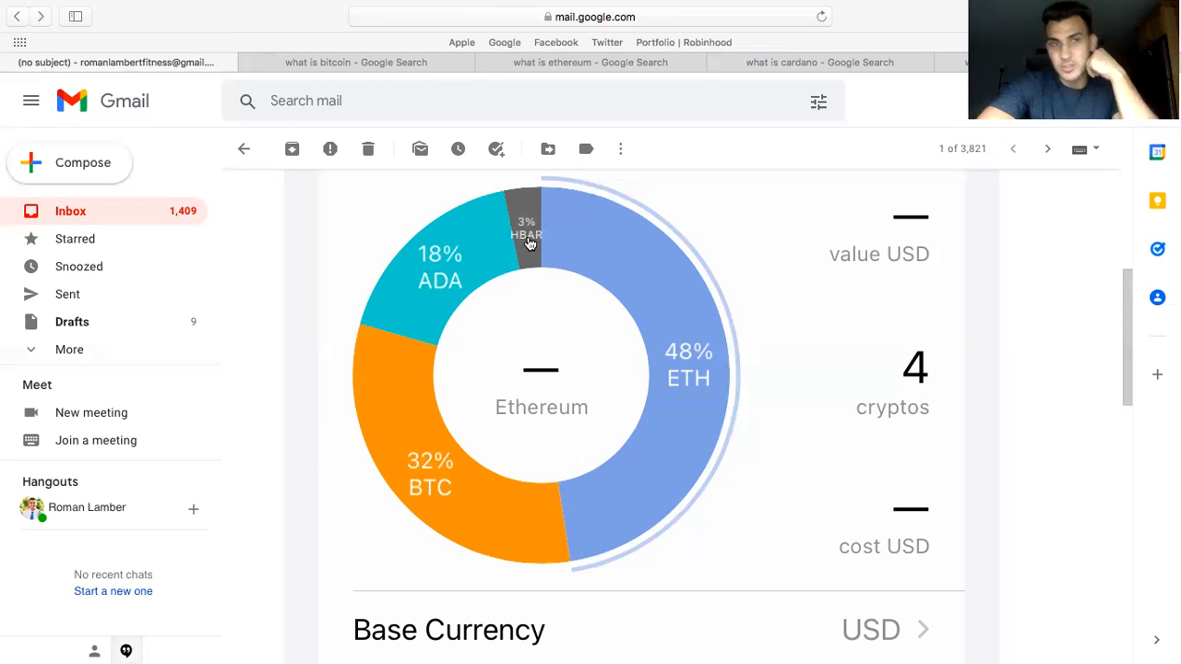
{"action": "mouse_move", "coordinate": [464, 281]}
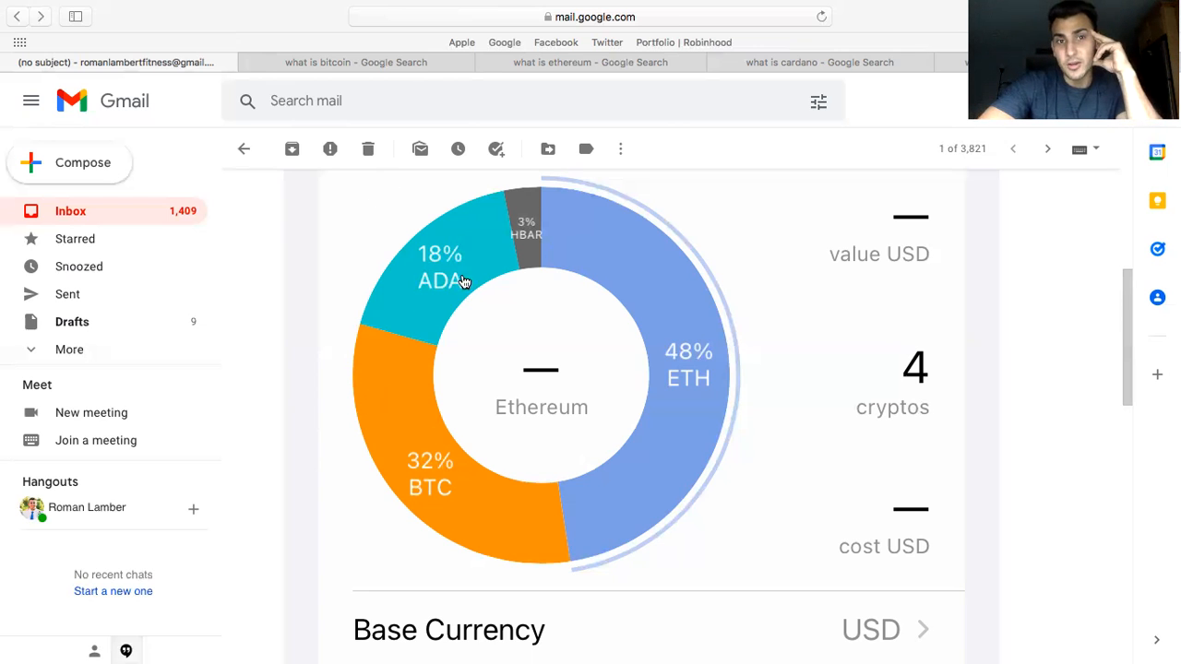
{"action": "mouse_move", "coordinate": [409, 318]}
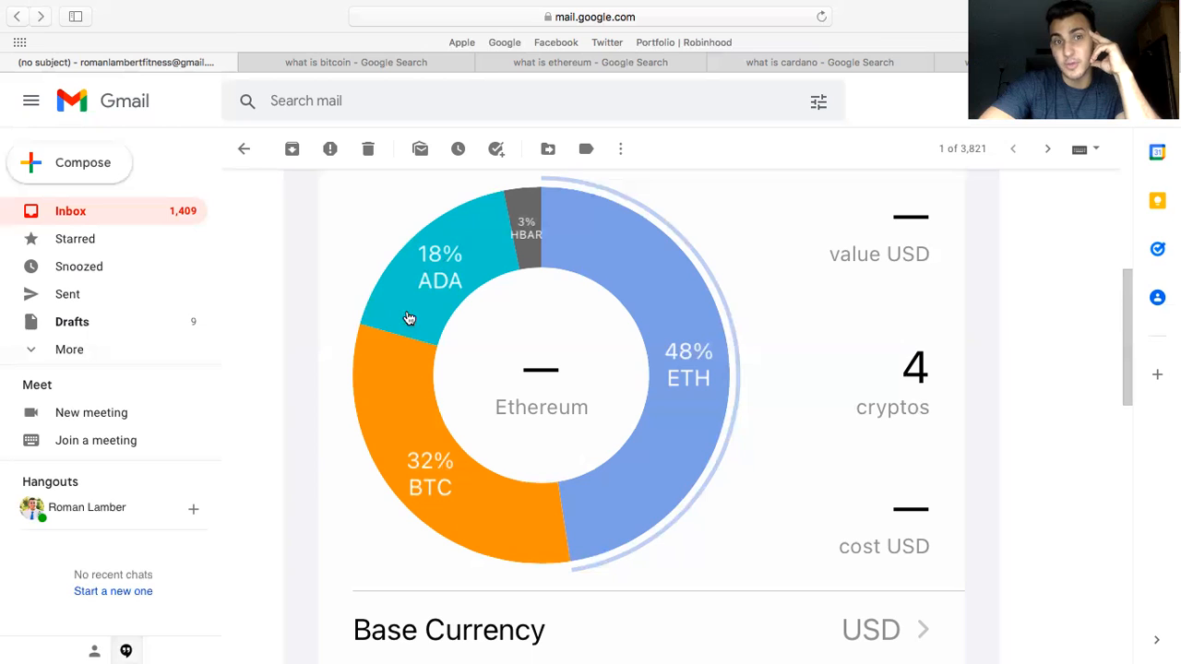
{"action": "mouse_move", "coordinate": [421, 297]}
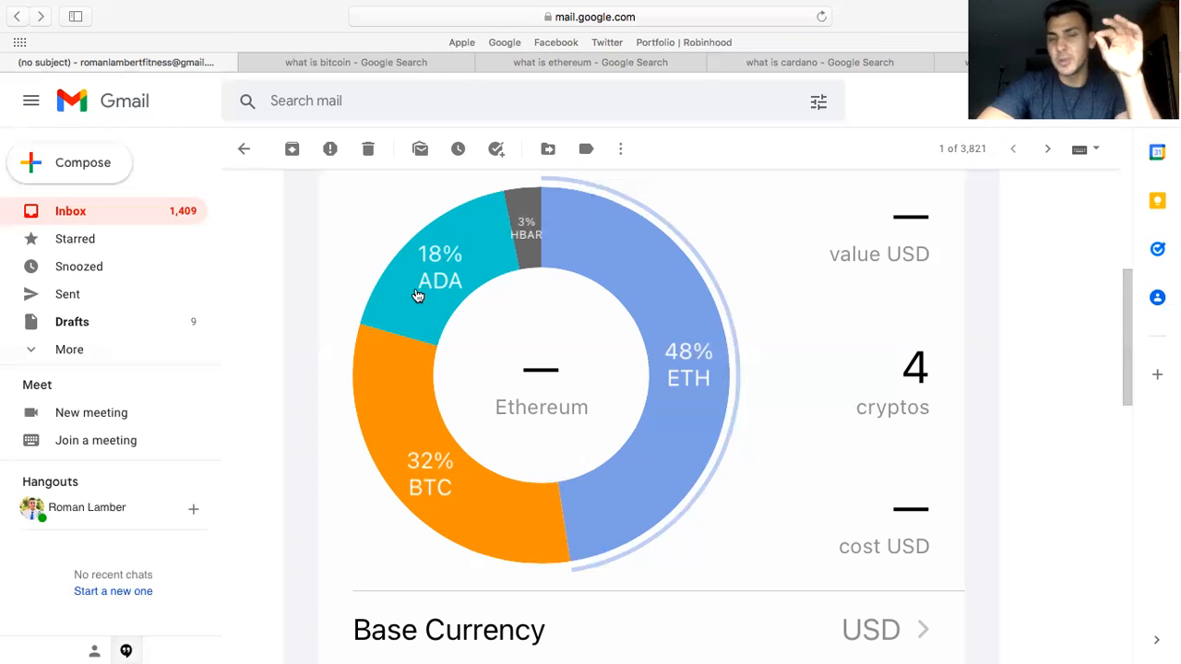
{"action": "mouse_move", "coordinate": [407, 306]}
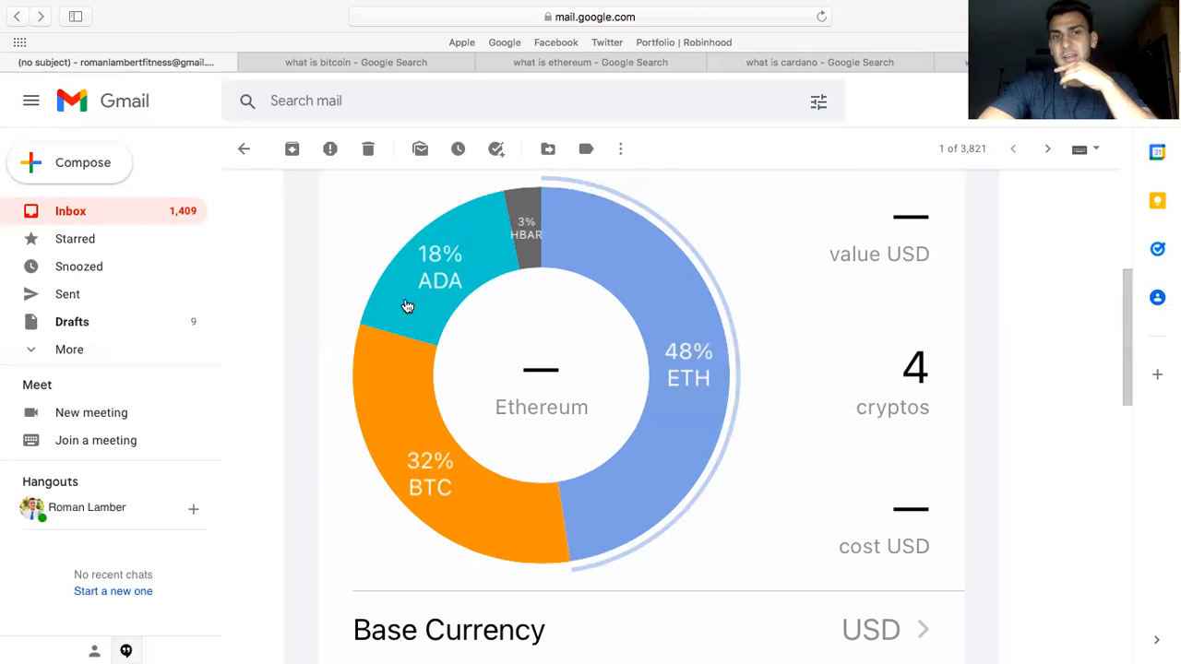
{"action": "mouse_move", "coordinate": [510, 175]}
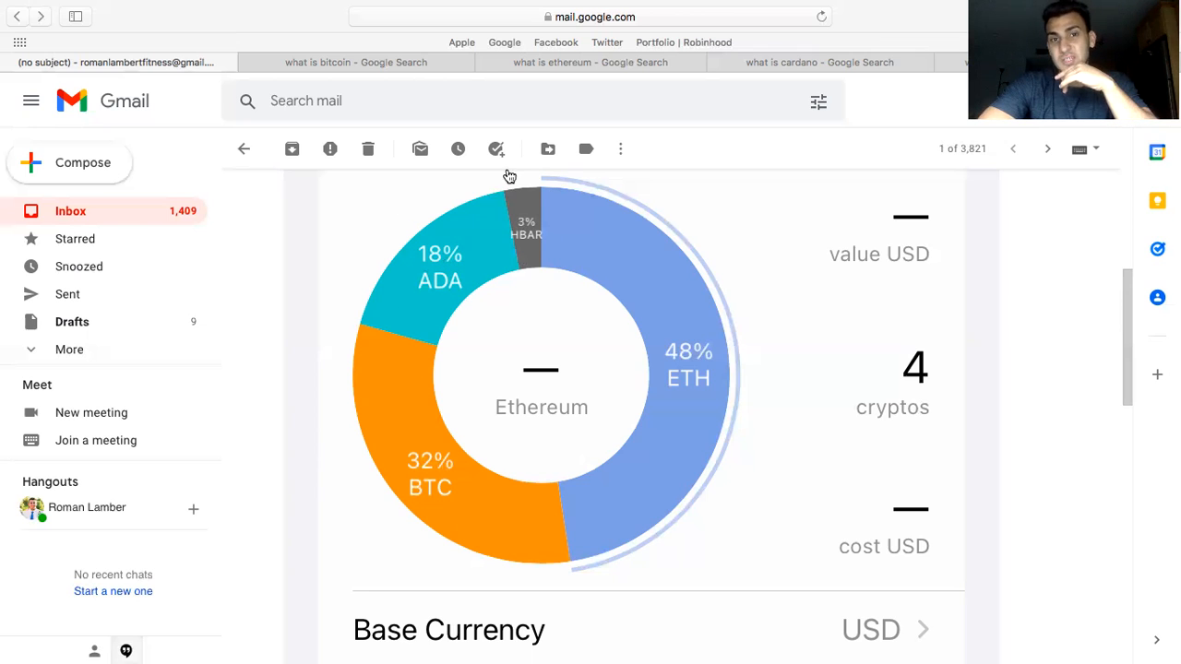
{"action": "mouse_move", "coordinate": [521, 238]}
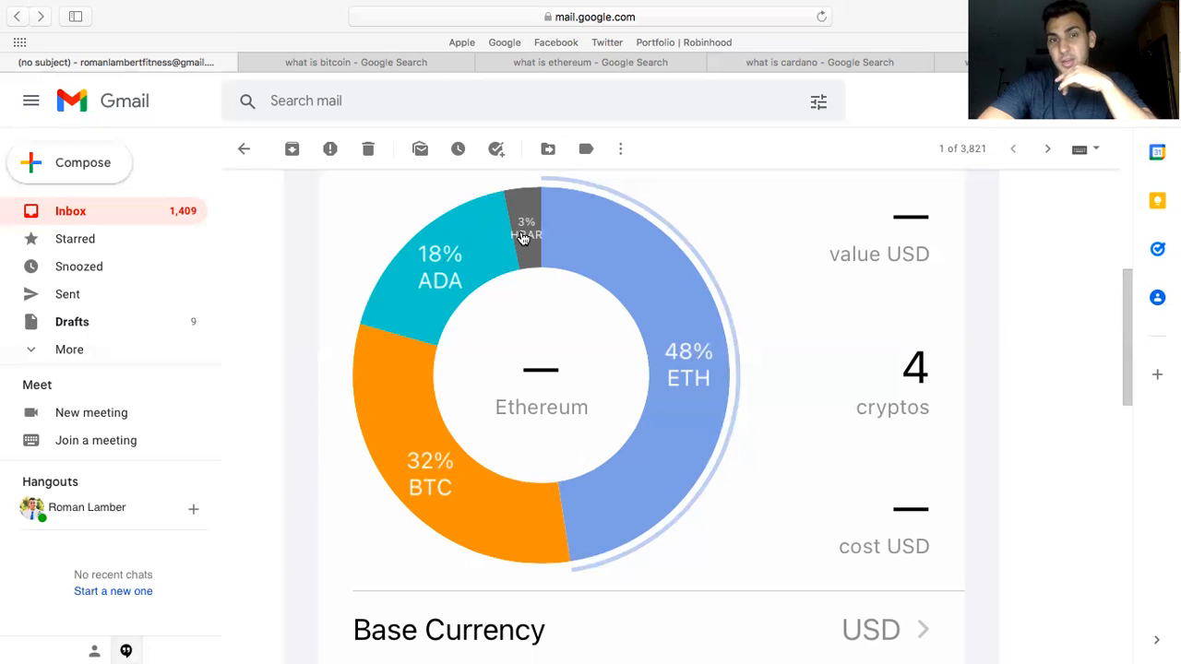
{"action": "mouse_move", "coordinate": [526, 217]}
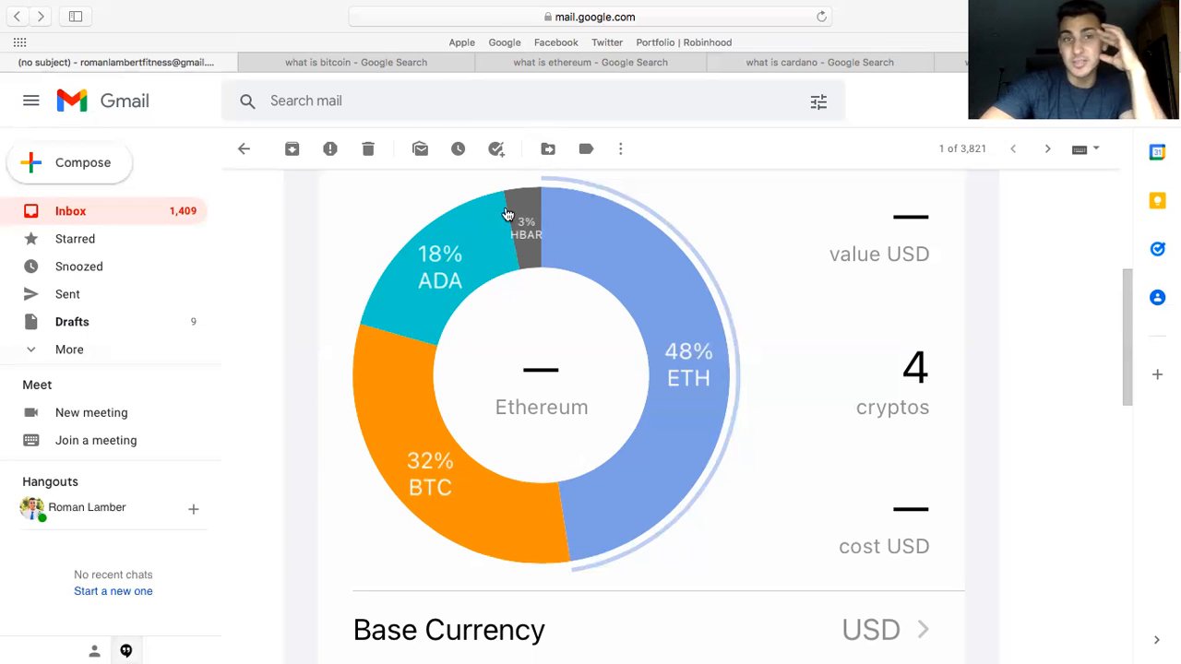
{"action": "mouse_move", "coordinate": [521, 255]}
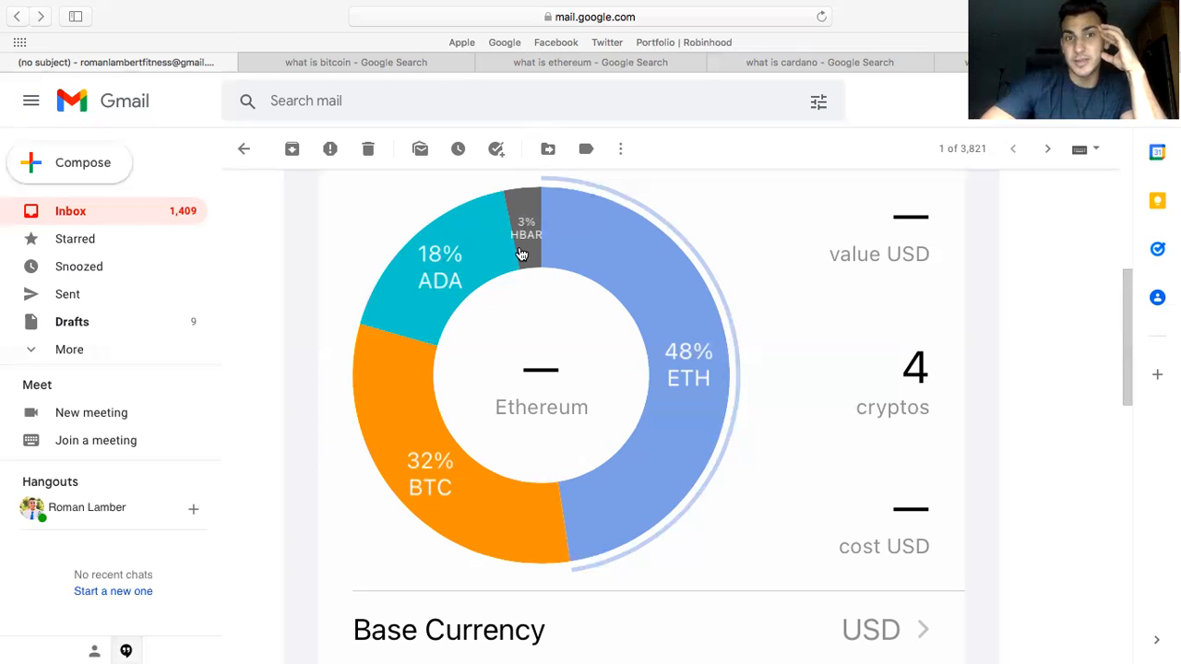
{"action": "mouse_move", "coordinate": [524, 176]}
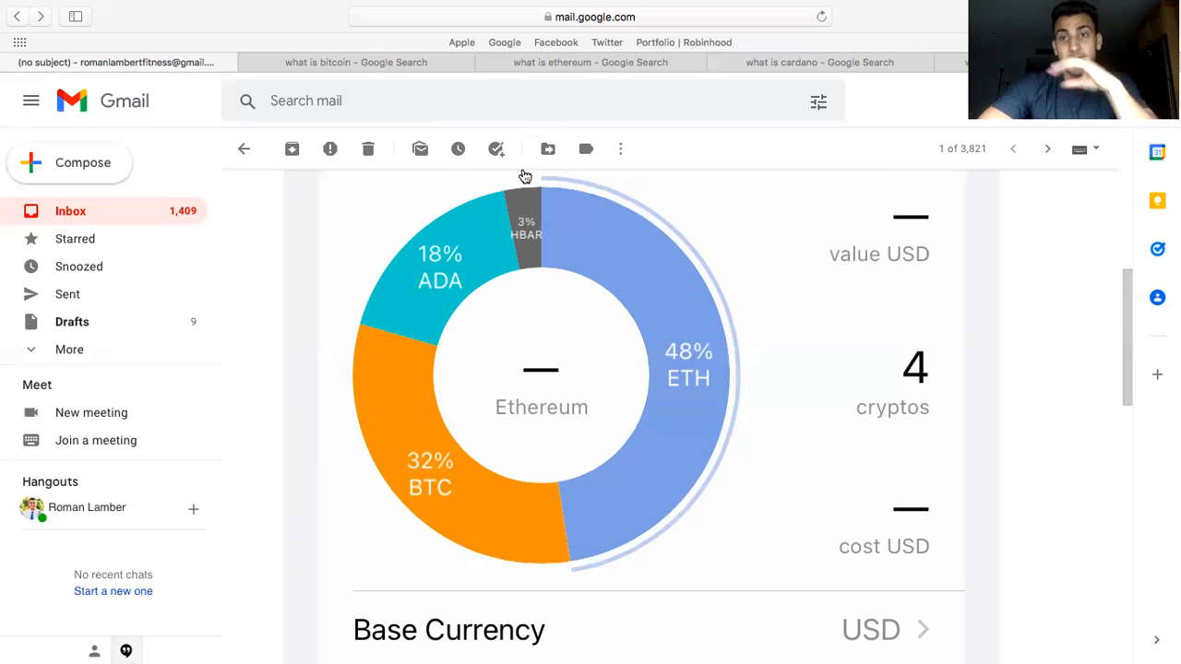
{"action": "mouse_move", "coordinate": [523, 251]}
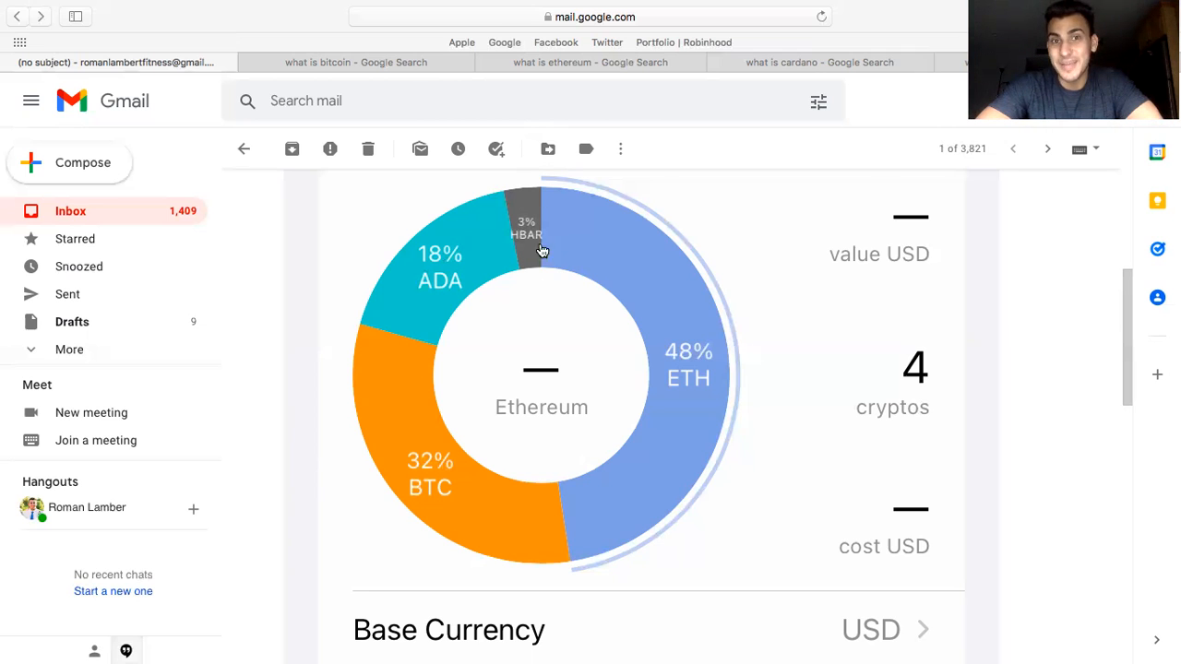
{"action": "mouse_move", "coordinate": [529, 256]}
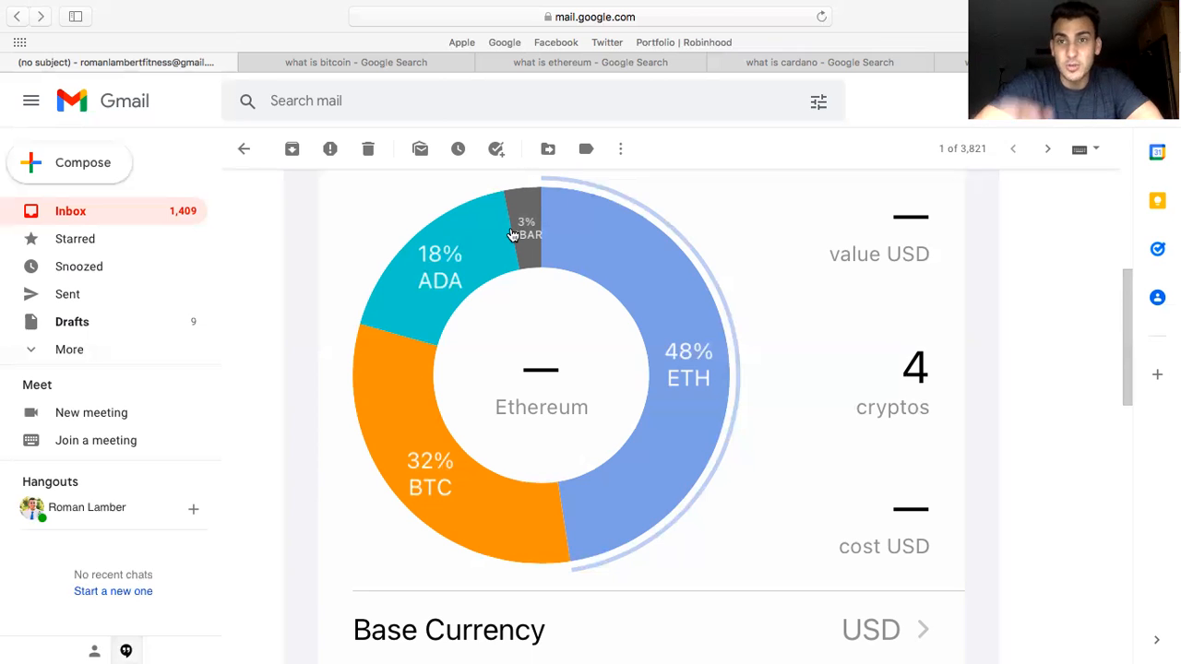
{"action": "mouse_move", "coordinate": [679, 290]}
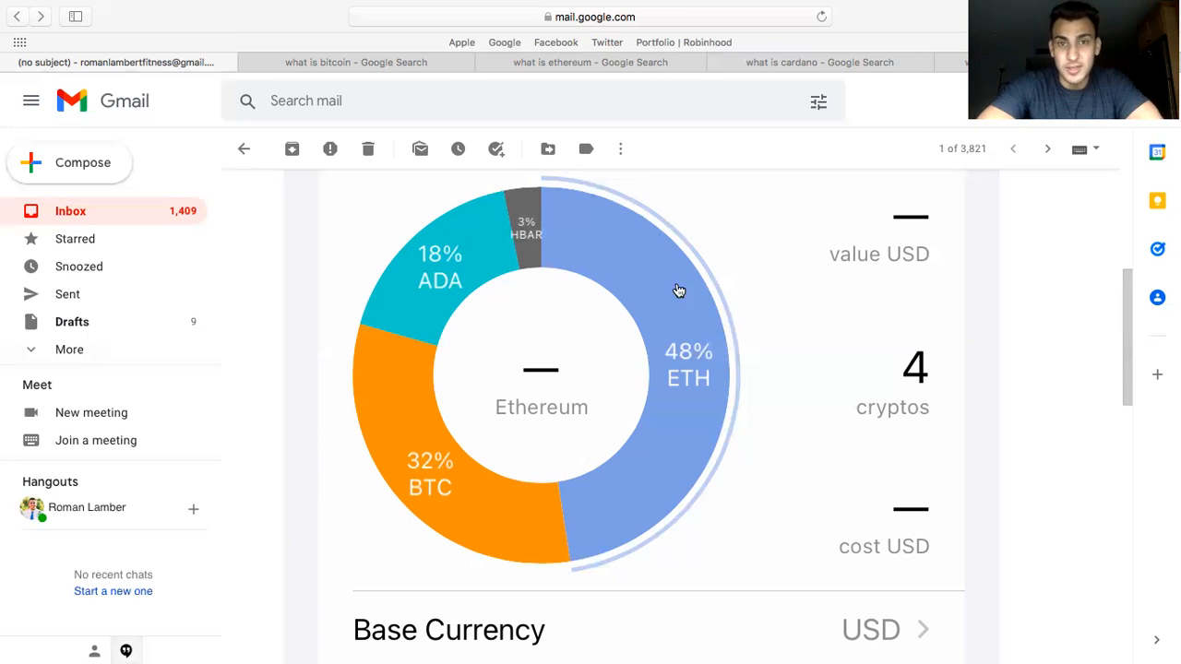
{"action": "mouse_move", "coordinate": [549, 175]}
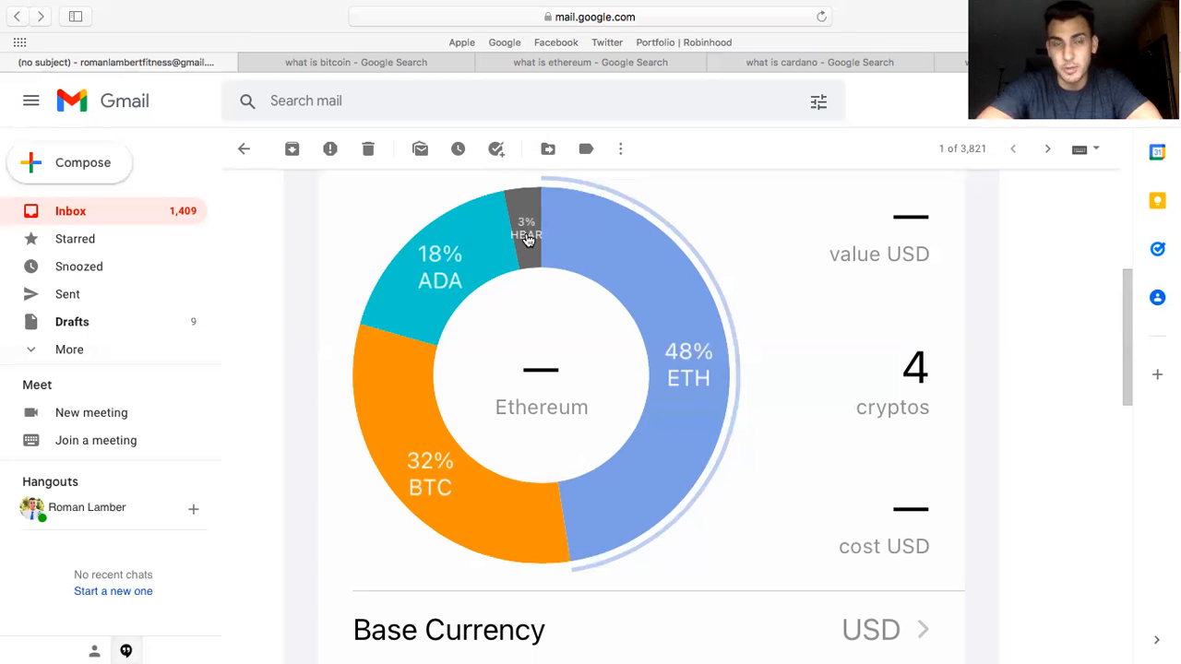
Switch to the 'what is ethereum' Google results, headed by Ethereum.org and a 367.641B market cap
{"action": "left_click", "coordinate": [356, 62]}
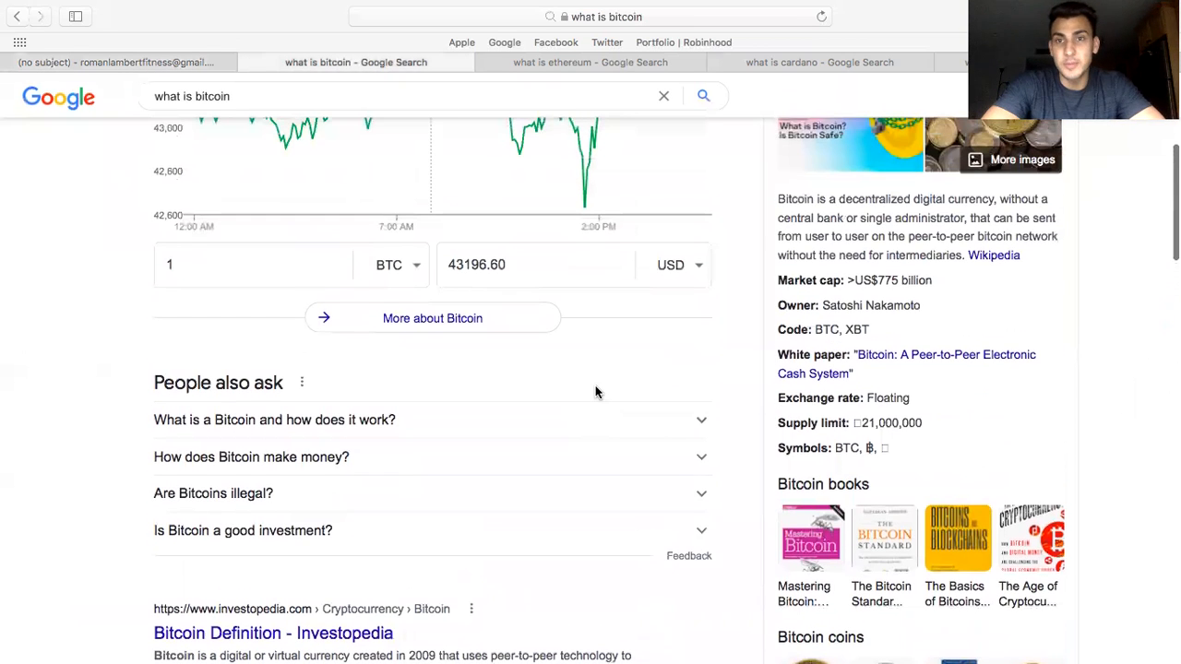
{"action": "scroll", "scroll_direction": "down", "scroll_amount": 3}
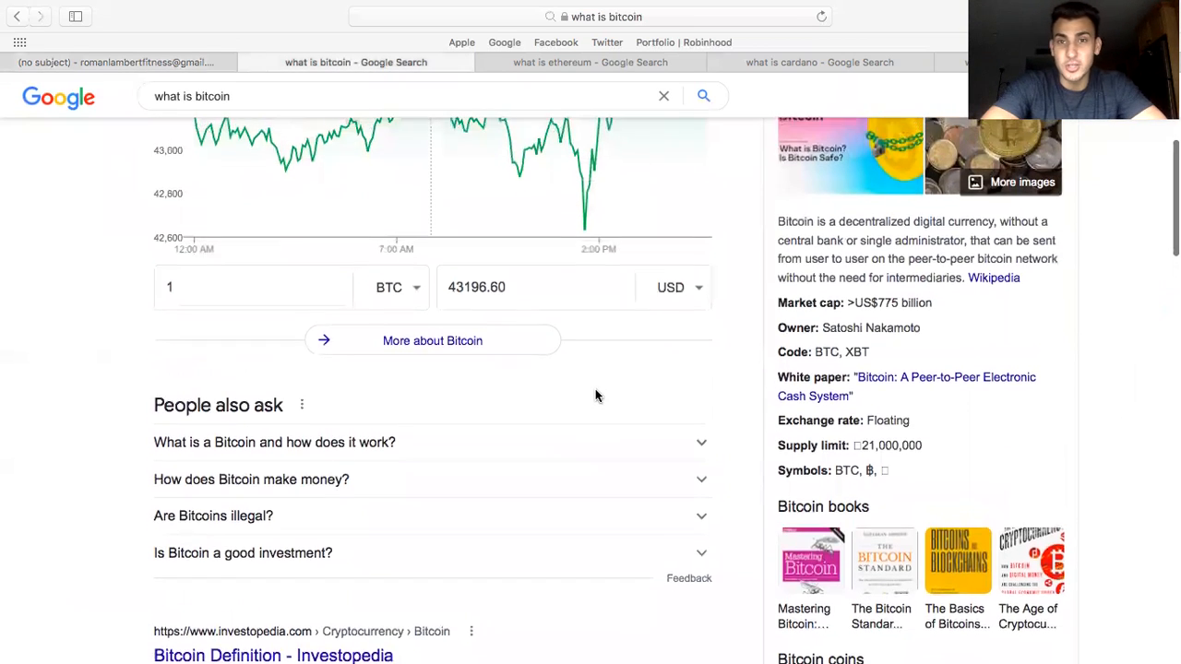
{"action": "mouse_move", "coordinate": [751, 259]}
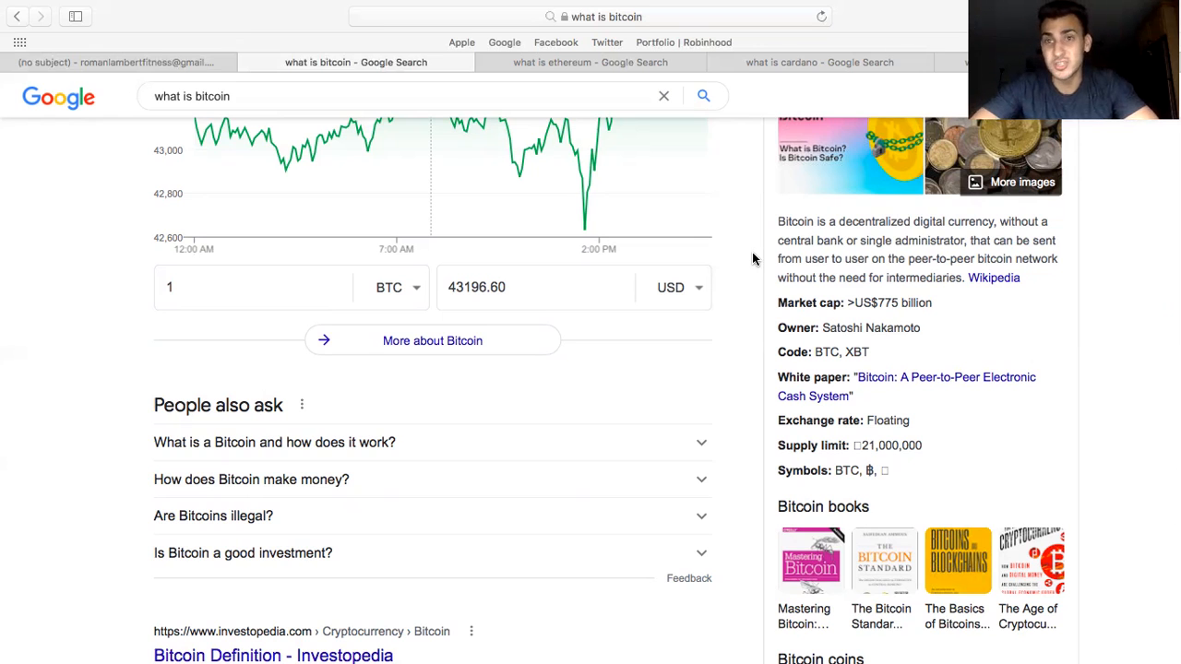
{"action": "mouse_move", "coordinate": [643, 81]}
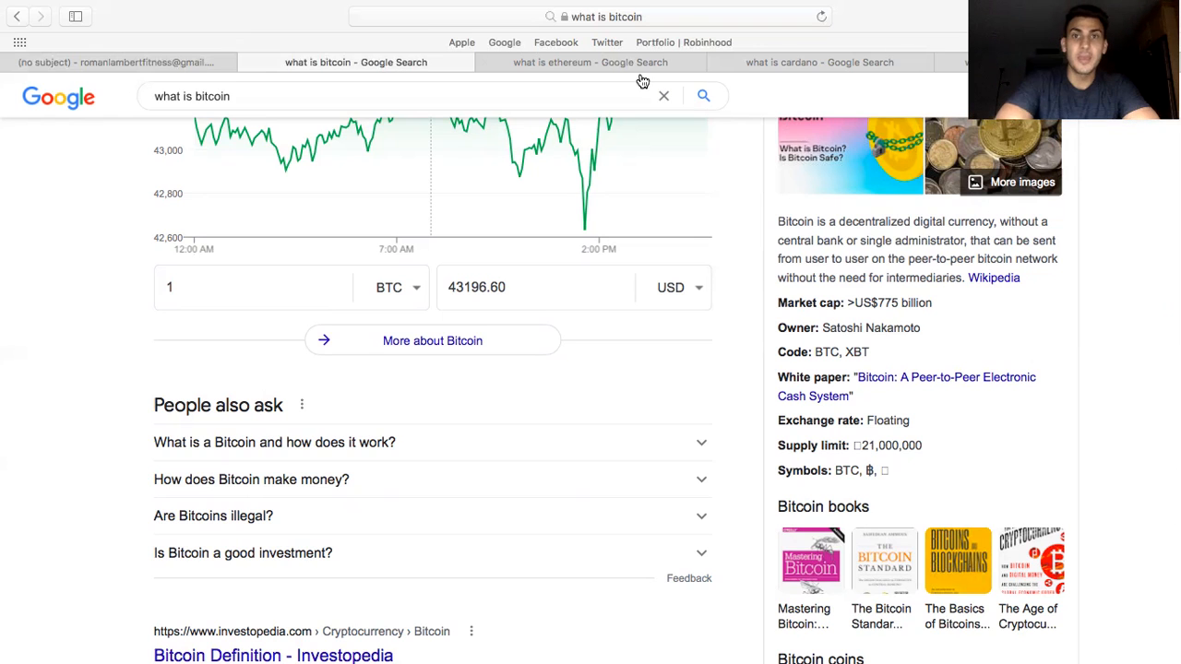
{"action": "left_click", "coordinate": [590, 62]}
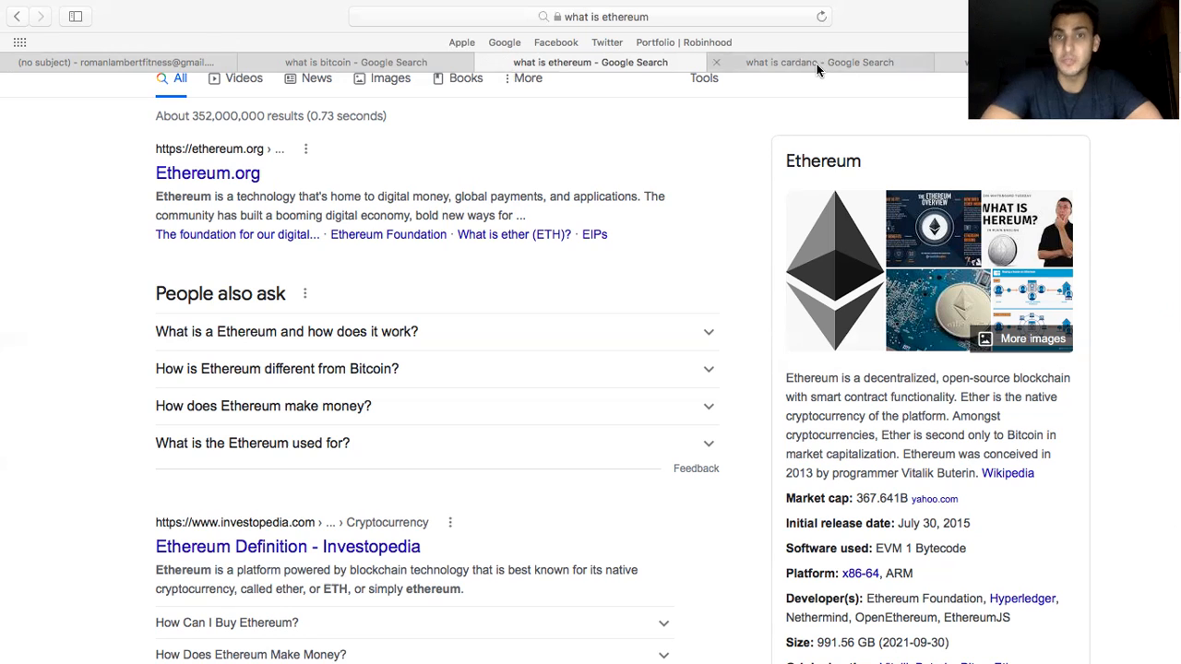
Switch to the 'what is cardano' results tab showing the $39,095,905,447.30 market cap
{"action": "left_click", "coordinate": [818, 61]}
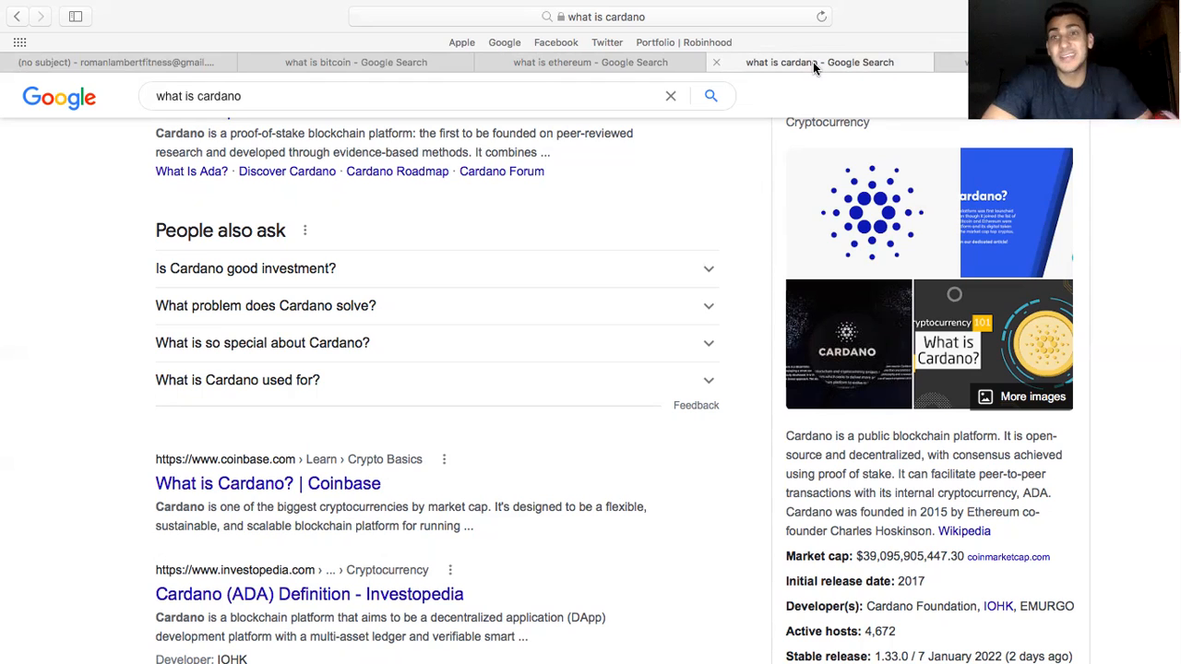
{"action": "mouse_move", "coordinate": [1056, 593]}
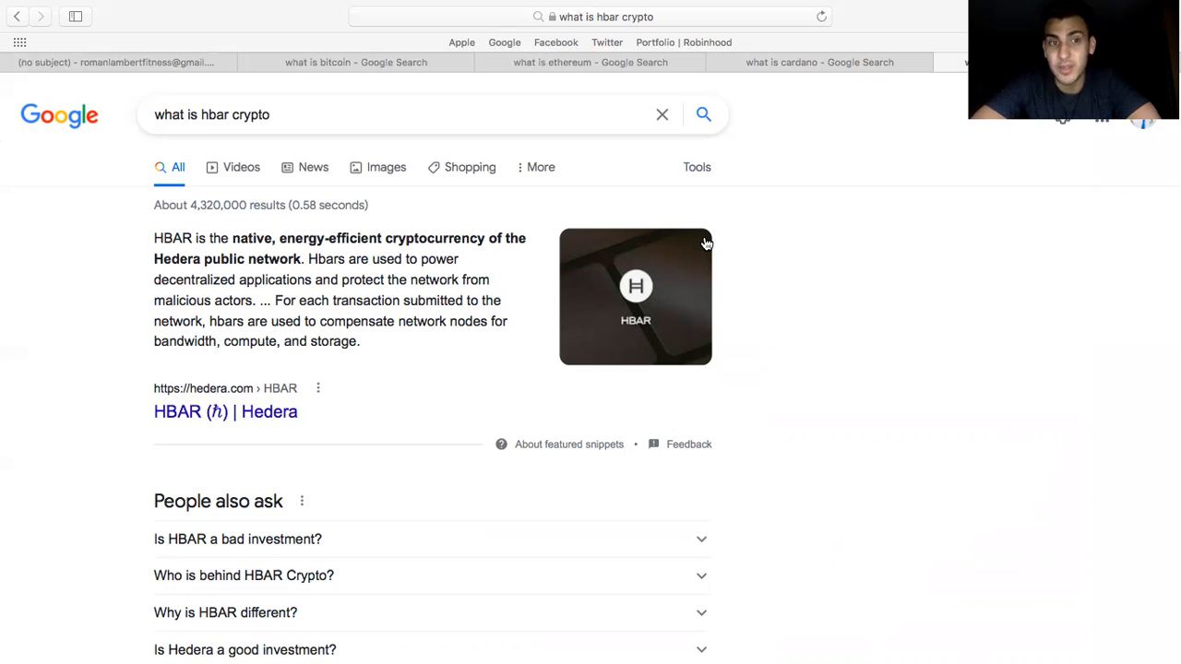
{"action": "mouse_move", "coordinate": [230, 404]}
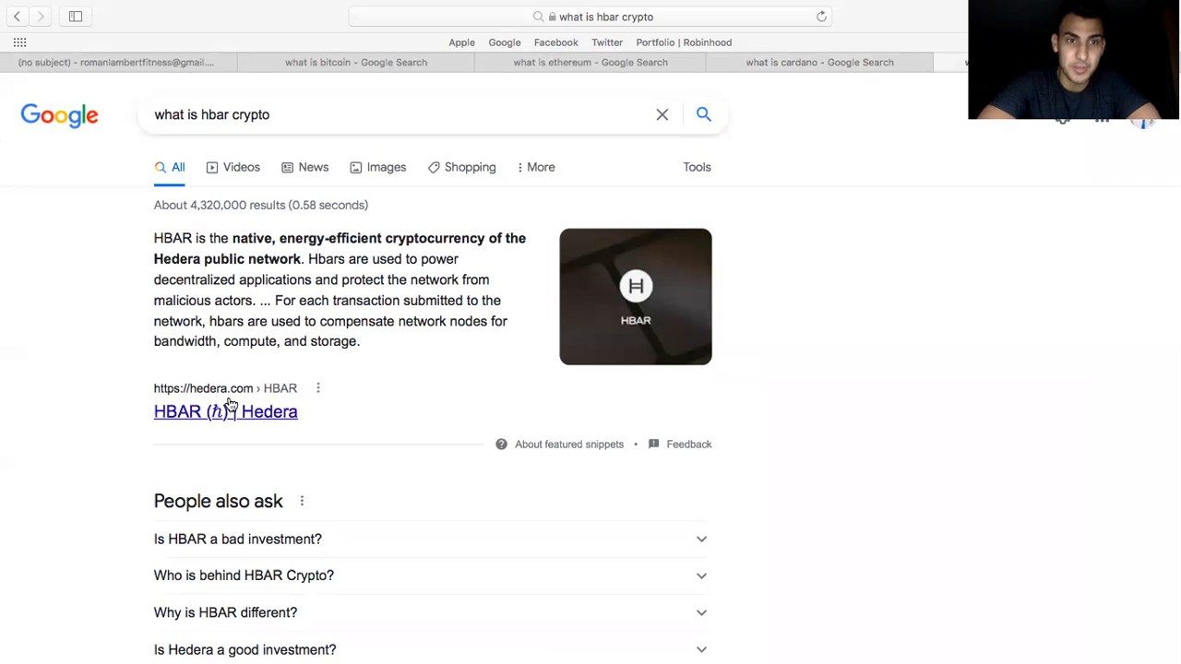
Follow the hedera.com link from the 'what is hbar crypto' results
{"action": "left_click", "coordinate": [226, 411]}
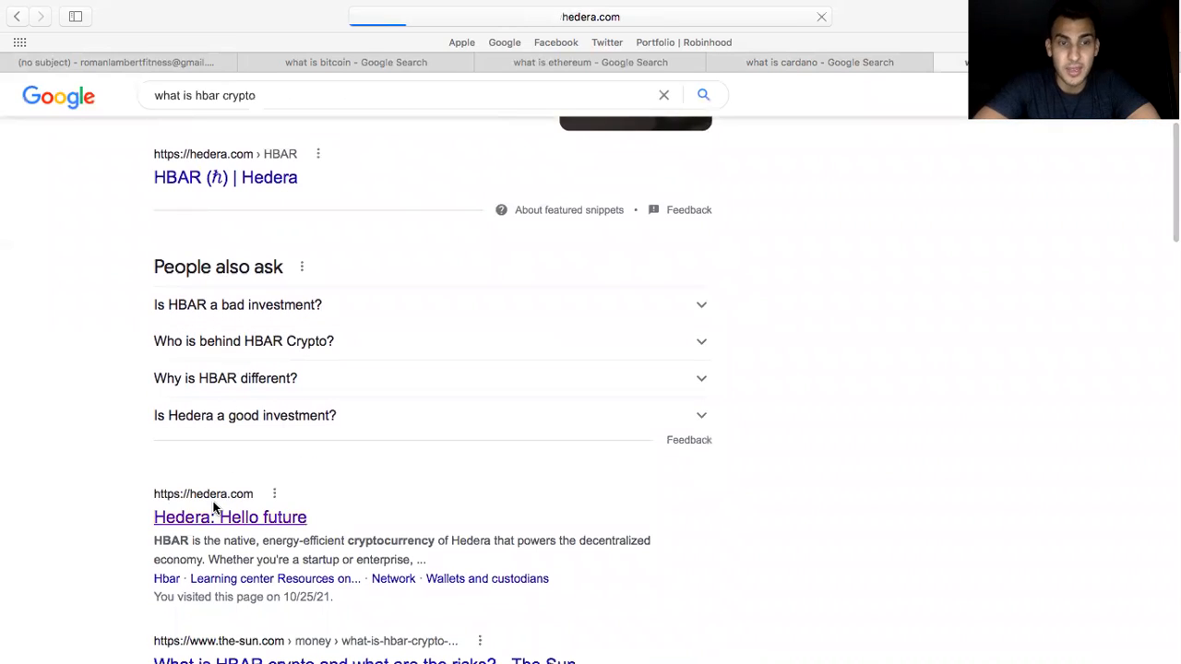
Open Hedera's homepage and scroll past the governing council partner logos
{"action": "left_click", "coordinate": [230, 517]}
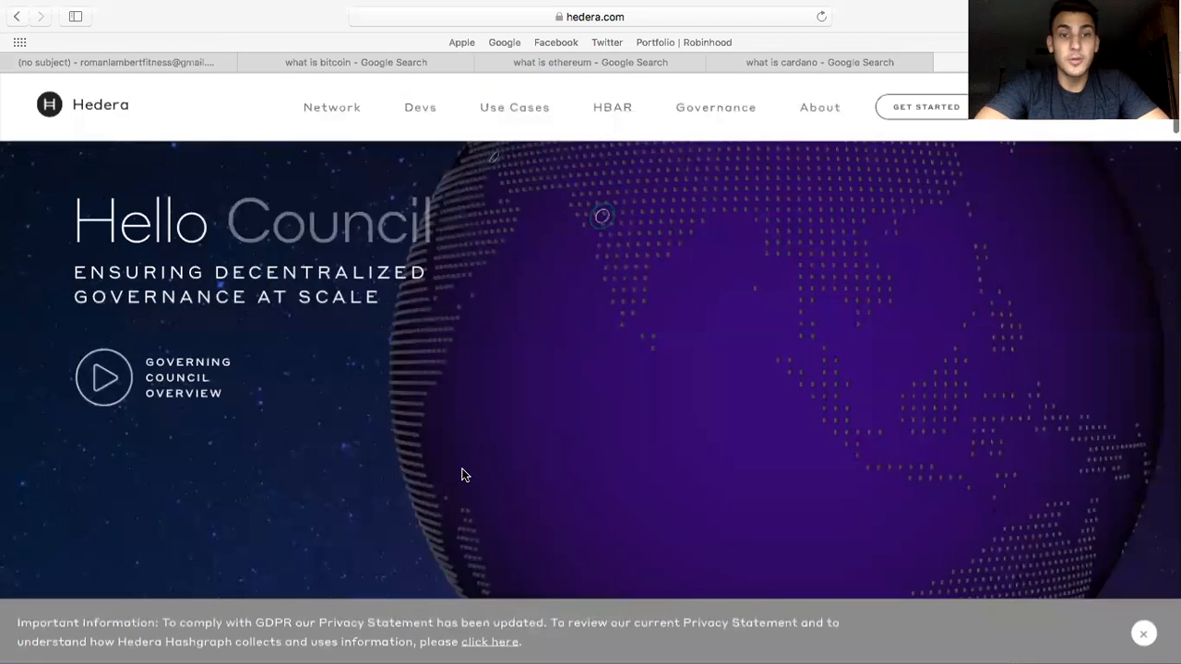
{"action": "scroll", "scroll_direction": "down", "scroll_amount": 3}
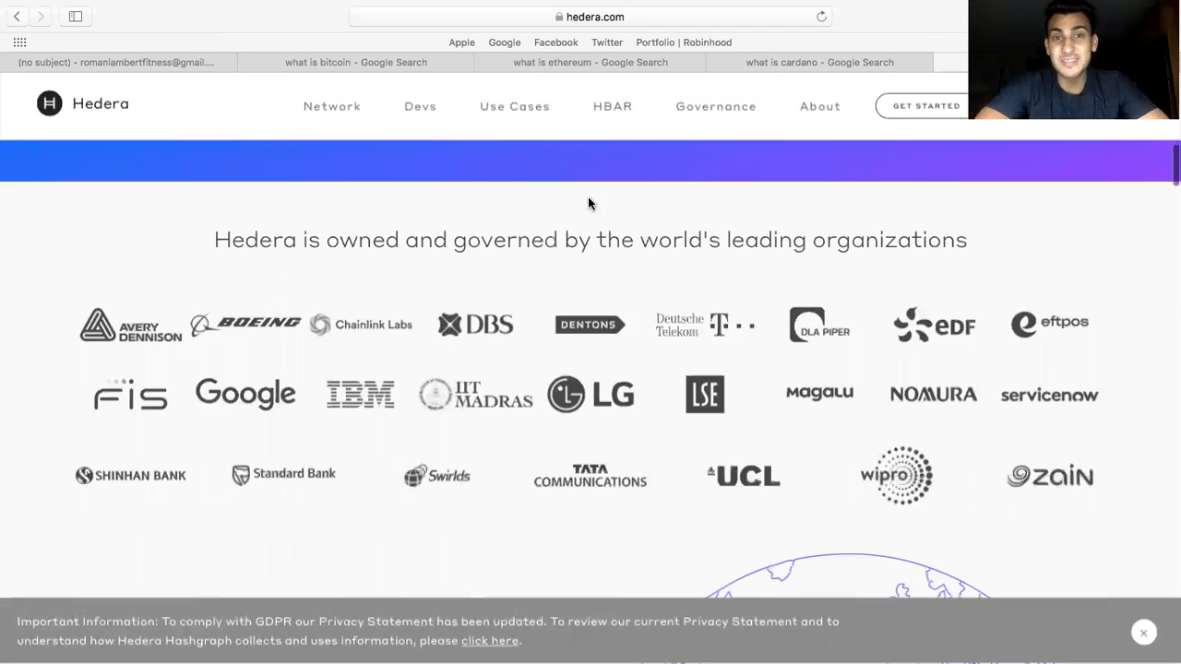
{"action": "mouse_move", "coordinate": [344, 418]}
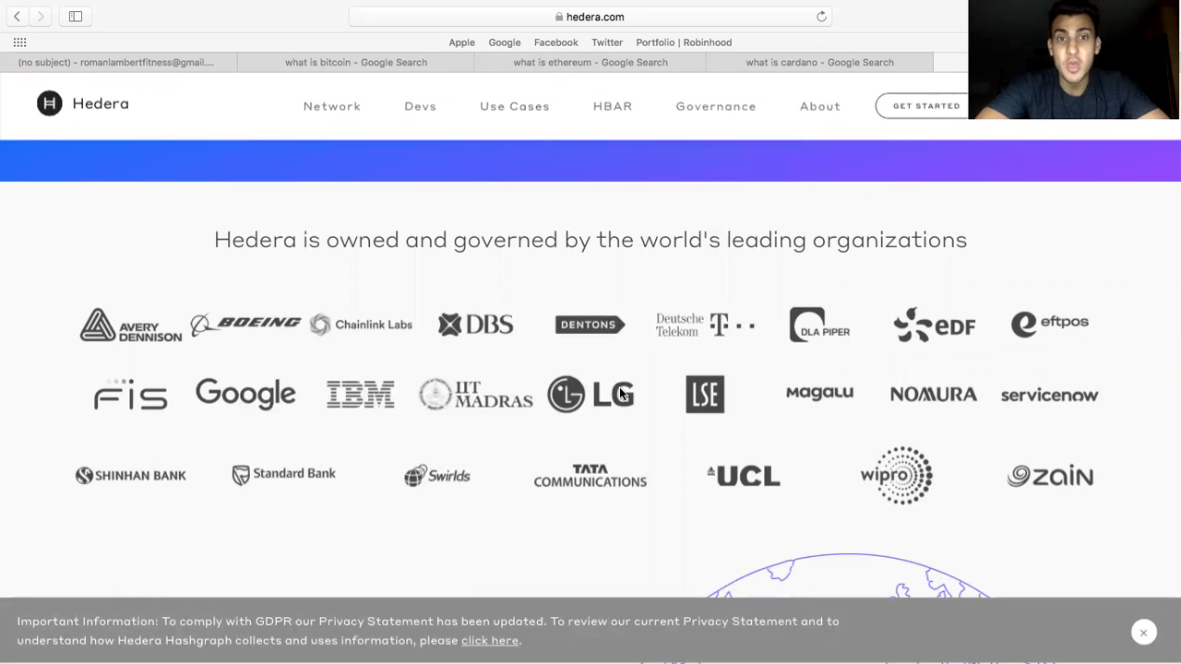
{"action": "mouse_move", "coordinate": [553, 395]}
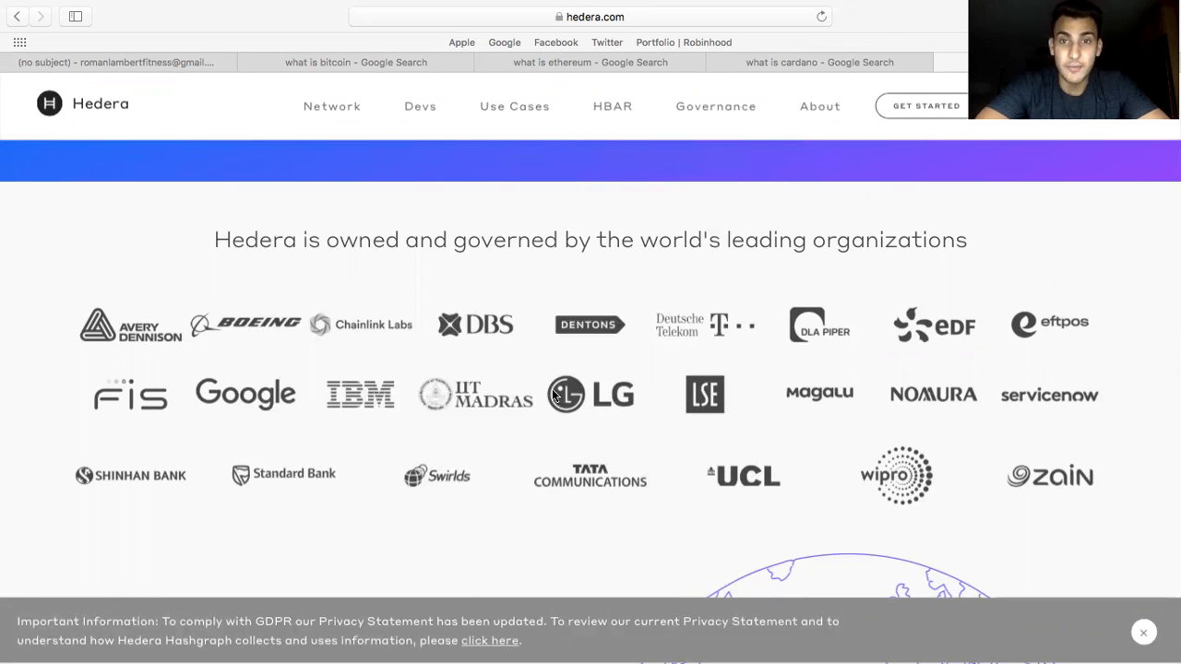
{"action": "mouse_move", "coordinate": [736, 295]}
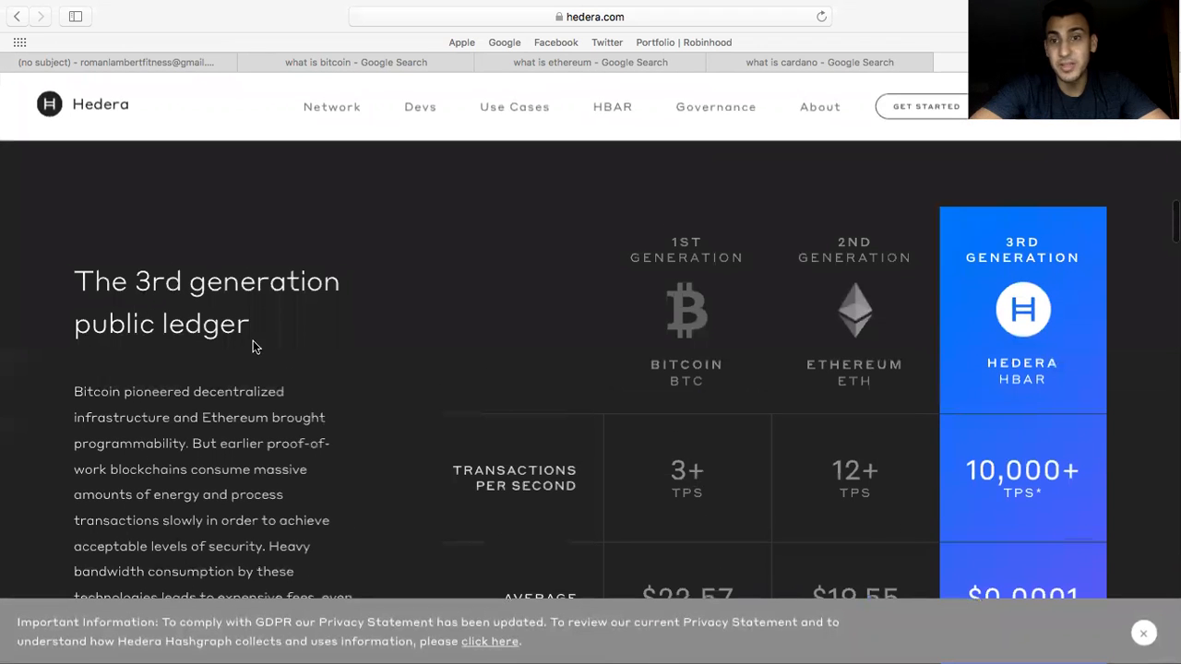
Scroll the comparison table to energy use: Bitcoin 885+ kWh, Ethereum 102+, Hedera 0.00017
{"action": "scroll", "scroll_direction": "down", "scroll_amount": 3}
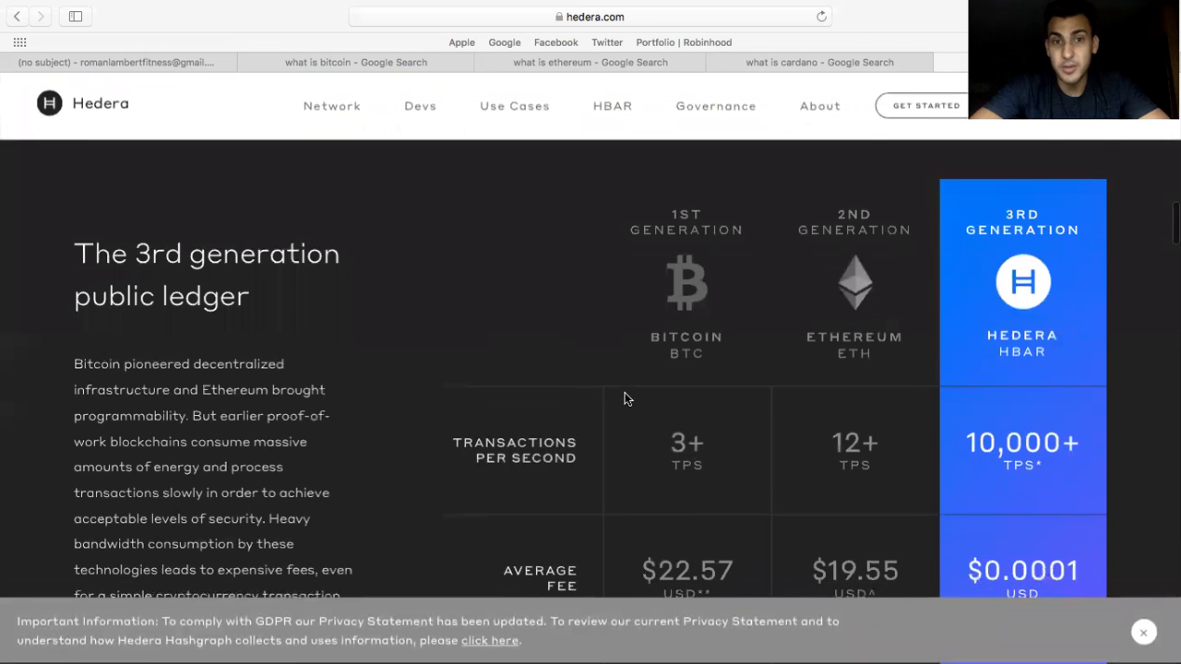
{"action": "scroll", "scroll_direction": "down", "scroll_amount": 3}
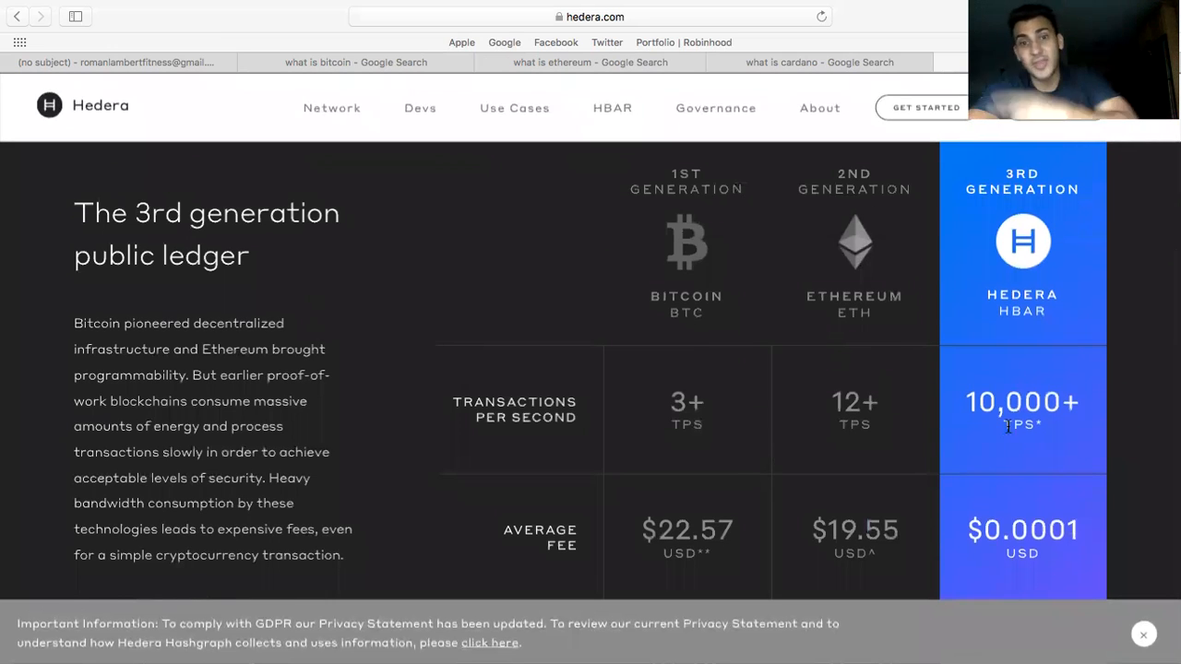
{"action": "scroll", "scroll_direction": "down", "scroll_amount": 3}
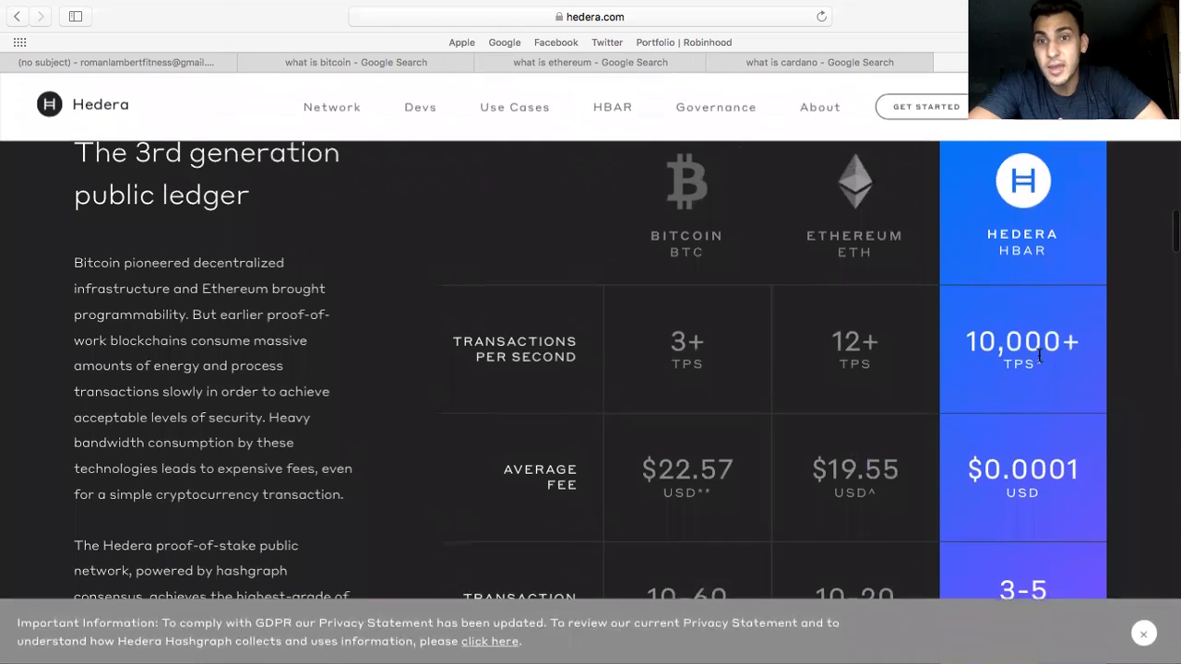
{"action": "scroll", "scroll_direction": "down", "scroll_amount": 3}
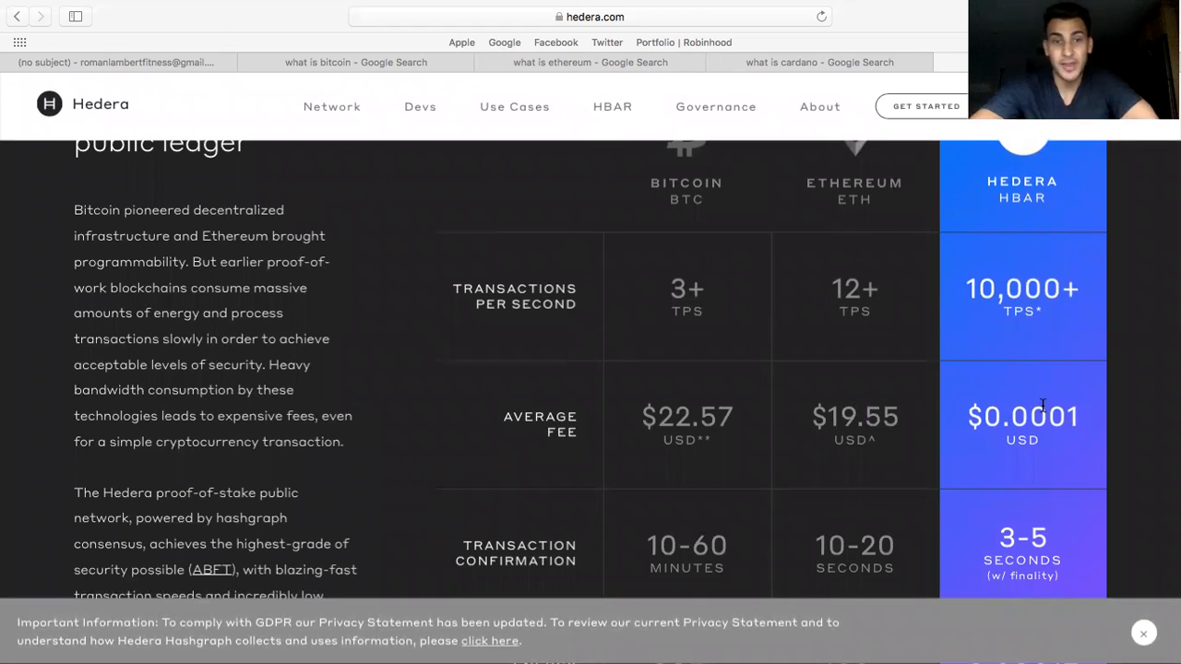
{"action": "scroll", "scroll_direction": "down", "scroll_amount": 3}
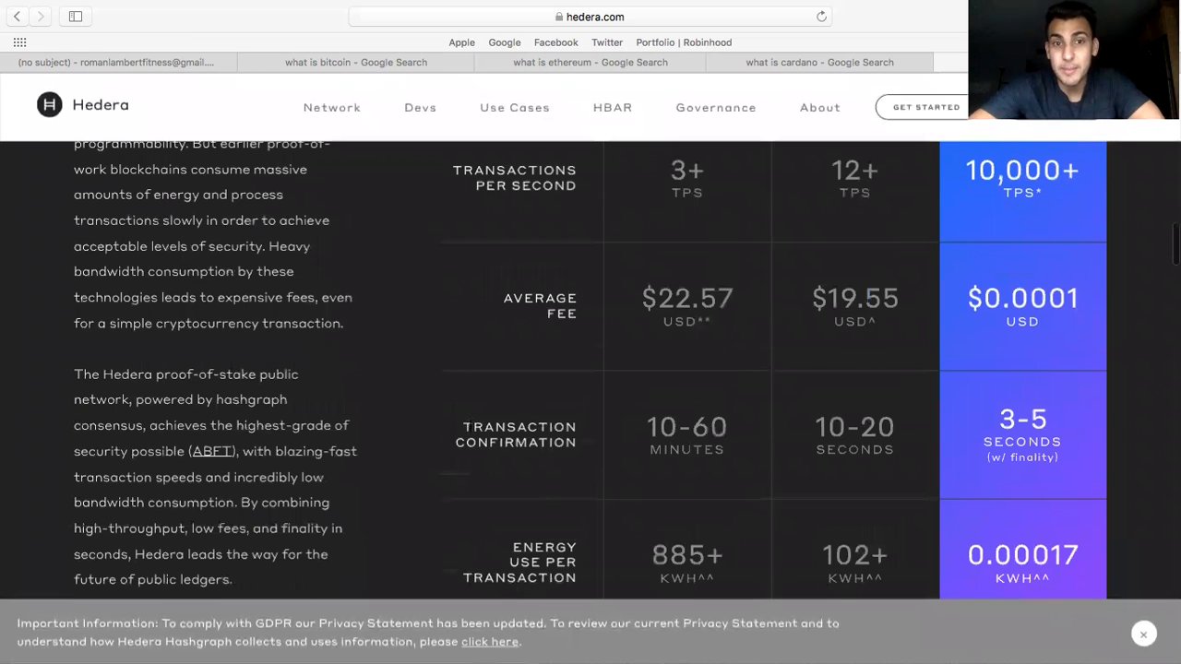
{"action": "mouse_move", "coordinate": [581, 363]}
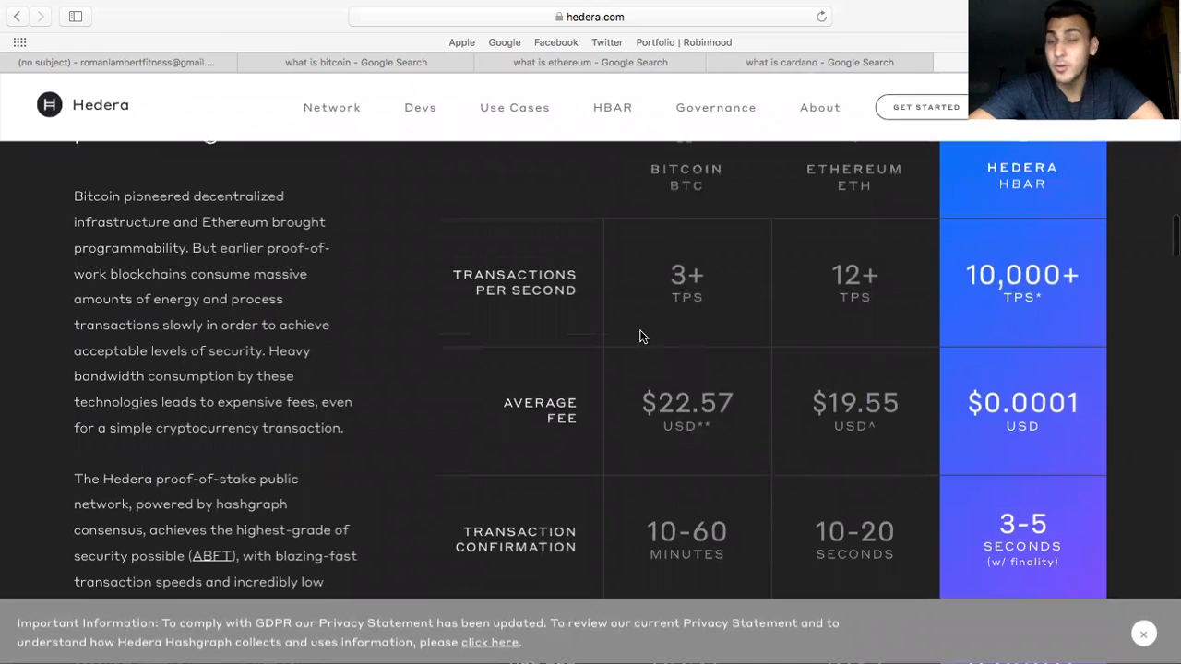
{"action": "scroll", "scroll_direction": "down", "scroll_amount": 3}
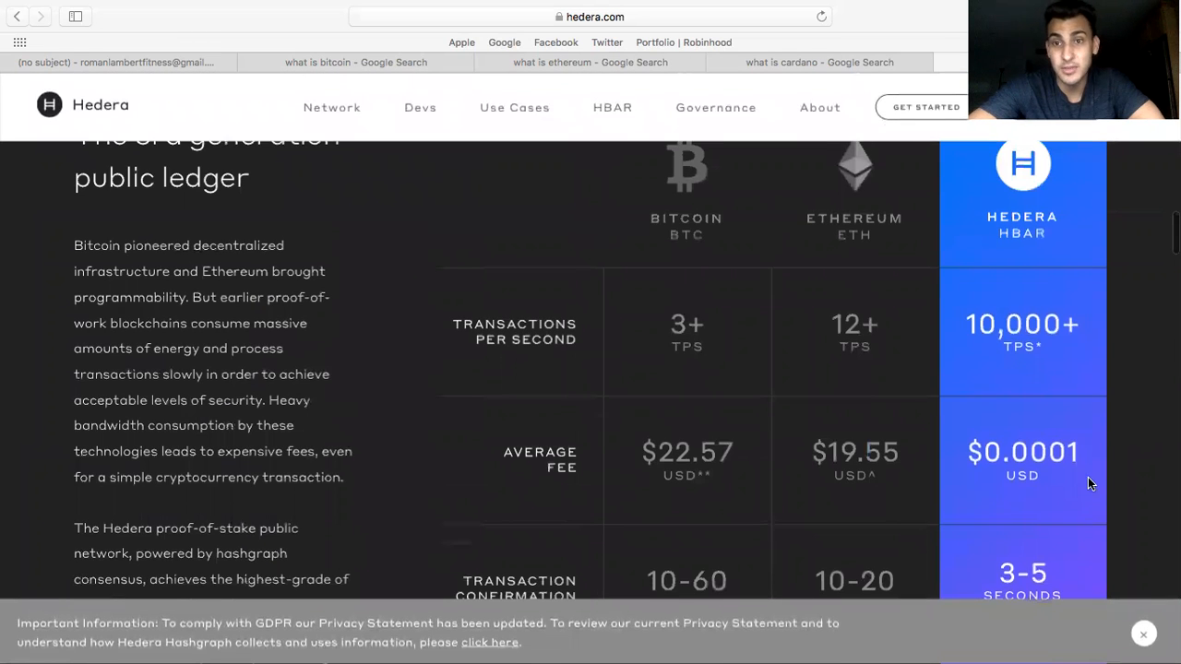
{"action": "scroll", "scroll_direction": "down", "scroll_amount": 3}
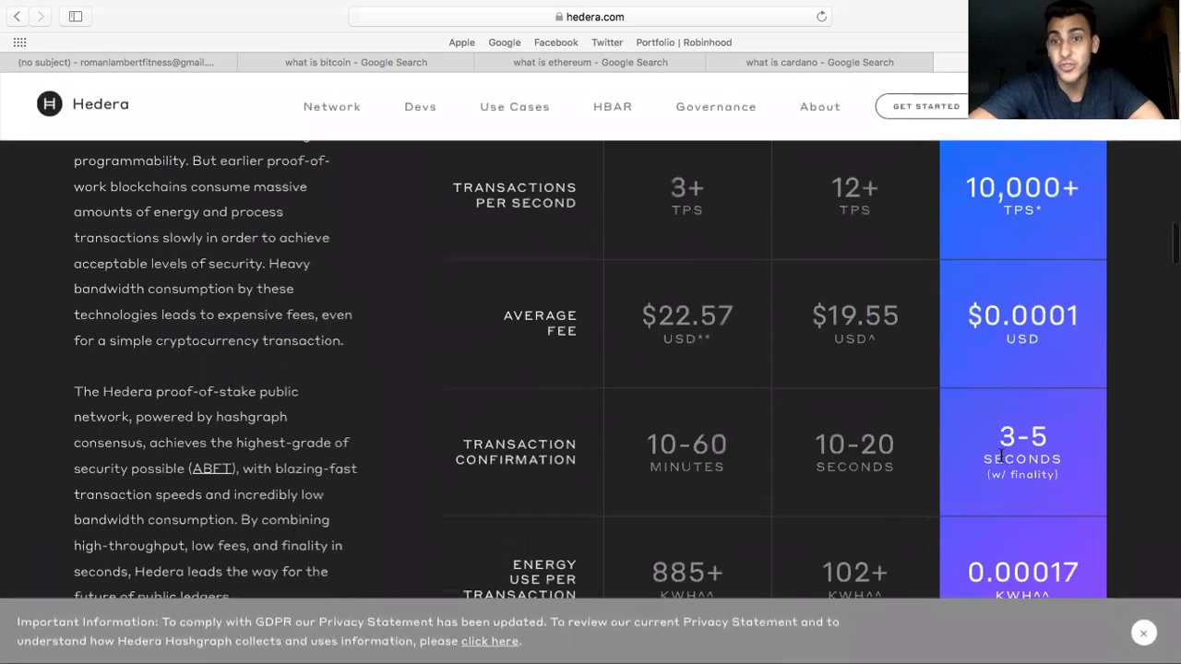
{"action": "scroll", "scroll_direction": "down", "scroll_amount": 3}
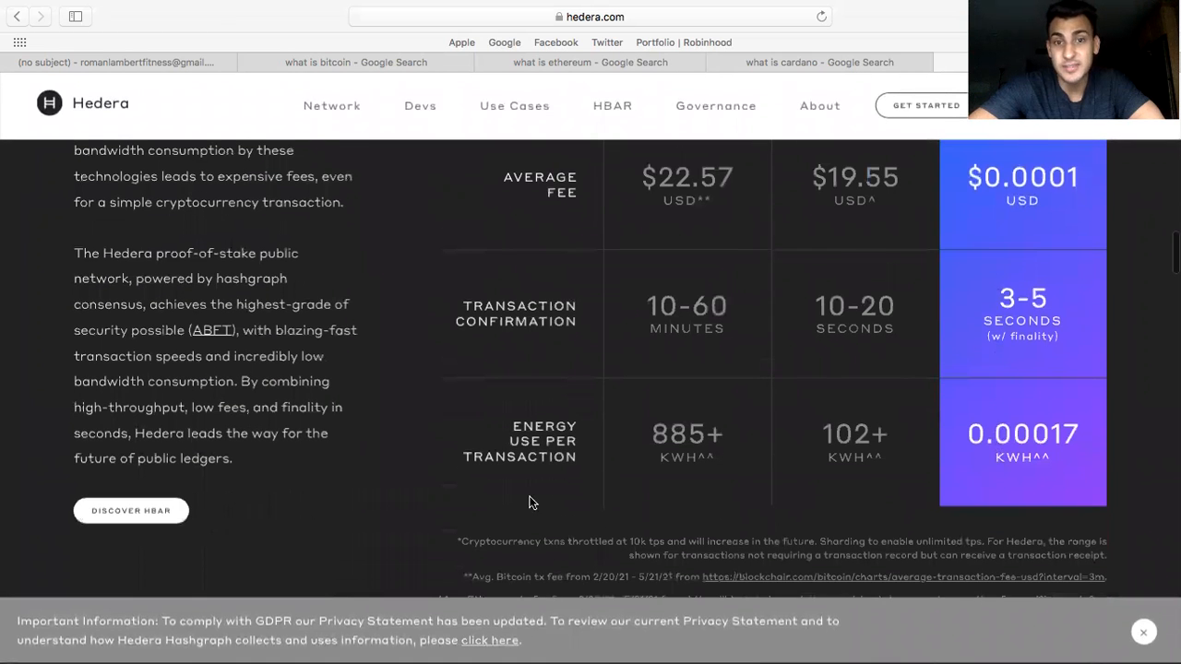
{"action": "scroll", "scroll_direction": "down", "scroll_amount": 3}
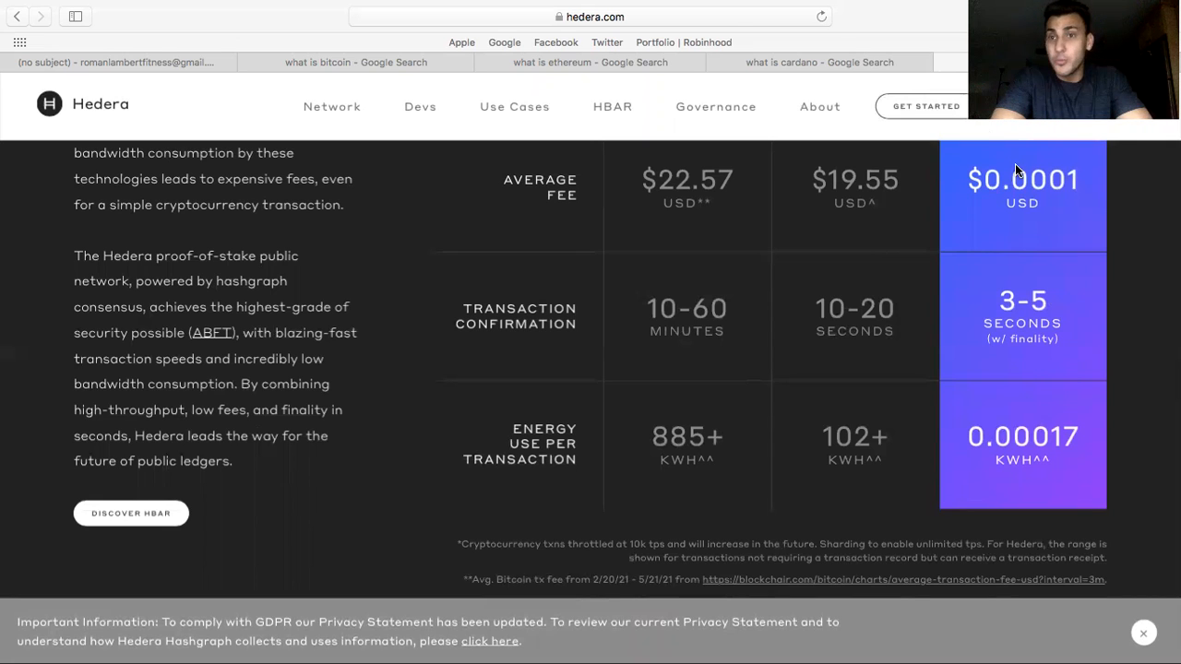
{"action": "mouse_move", "coordinate": [726, 9]}
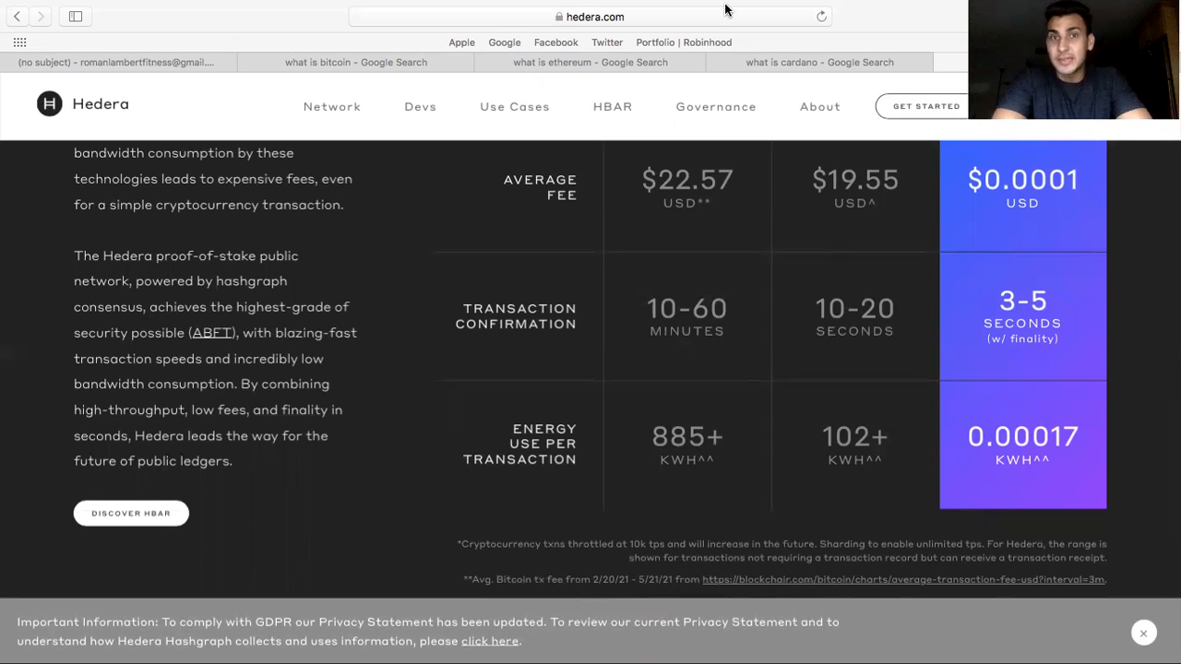